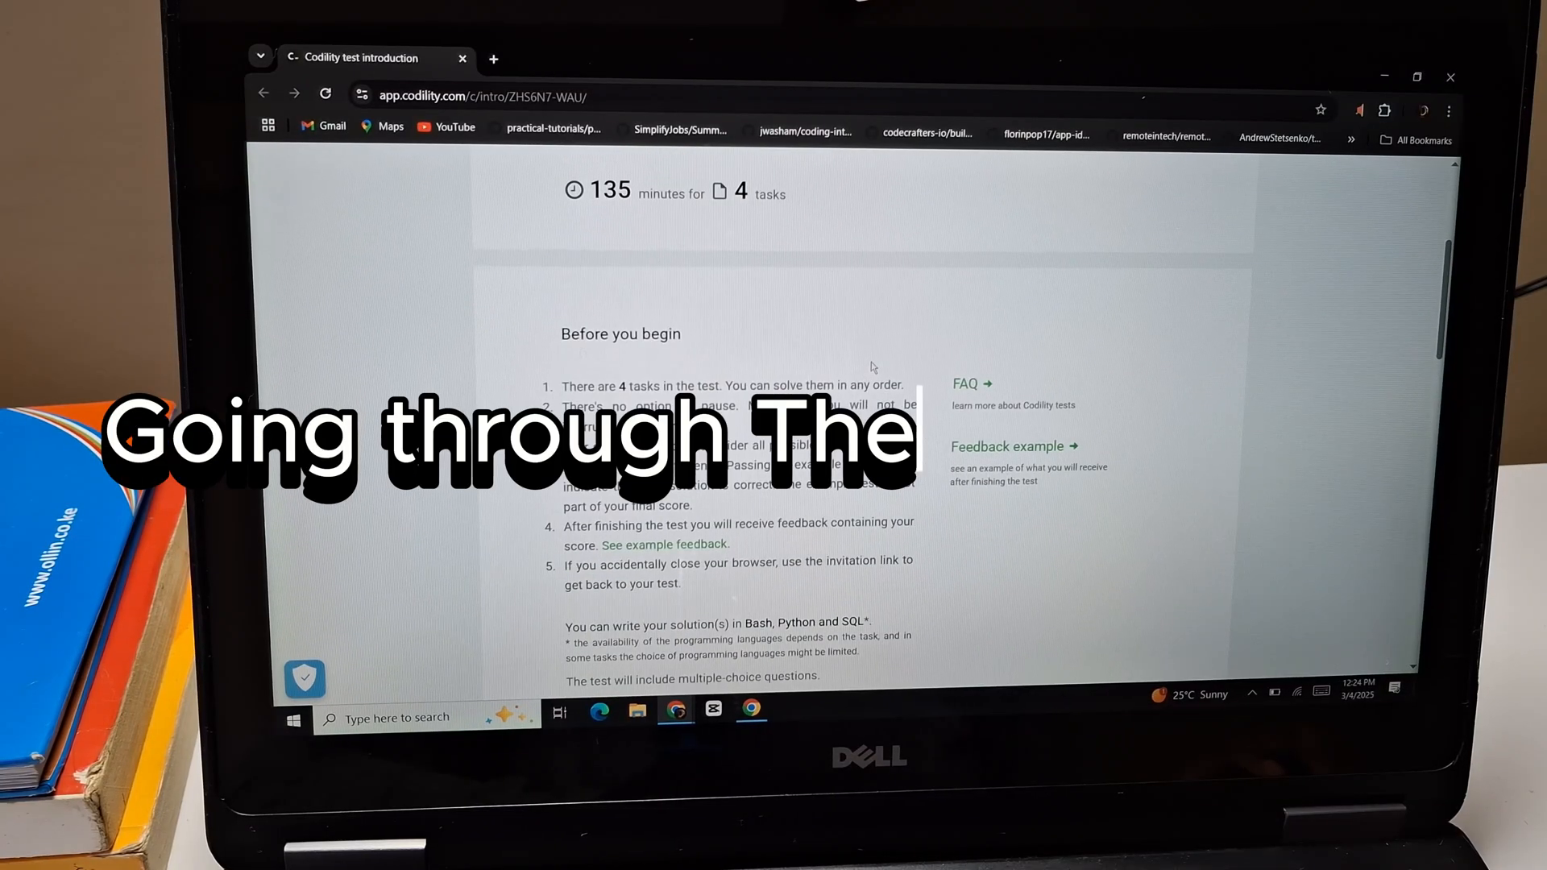
# Step: Scroll down the test introduction reading its rules and tracking notice sections
pyautogui.scroll(-3)
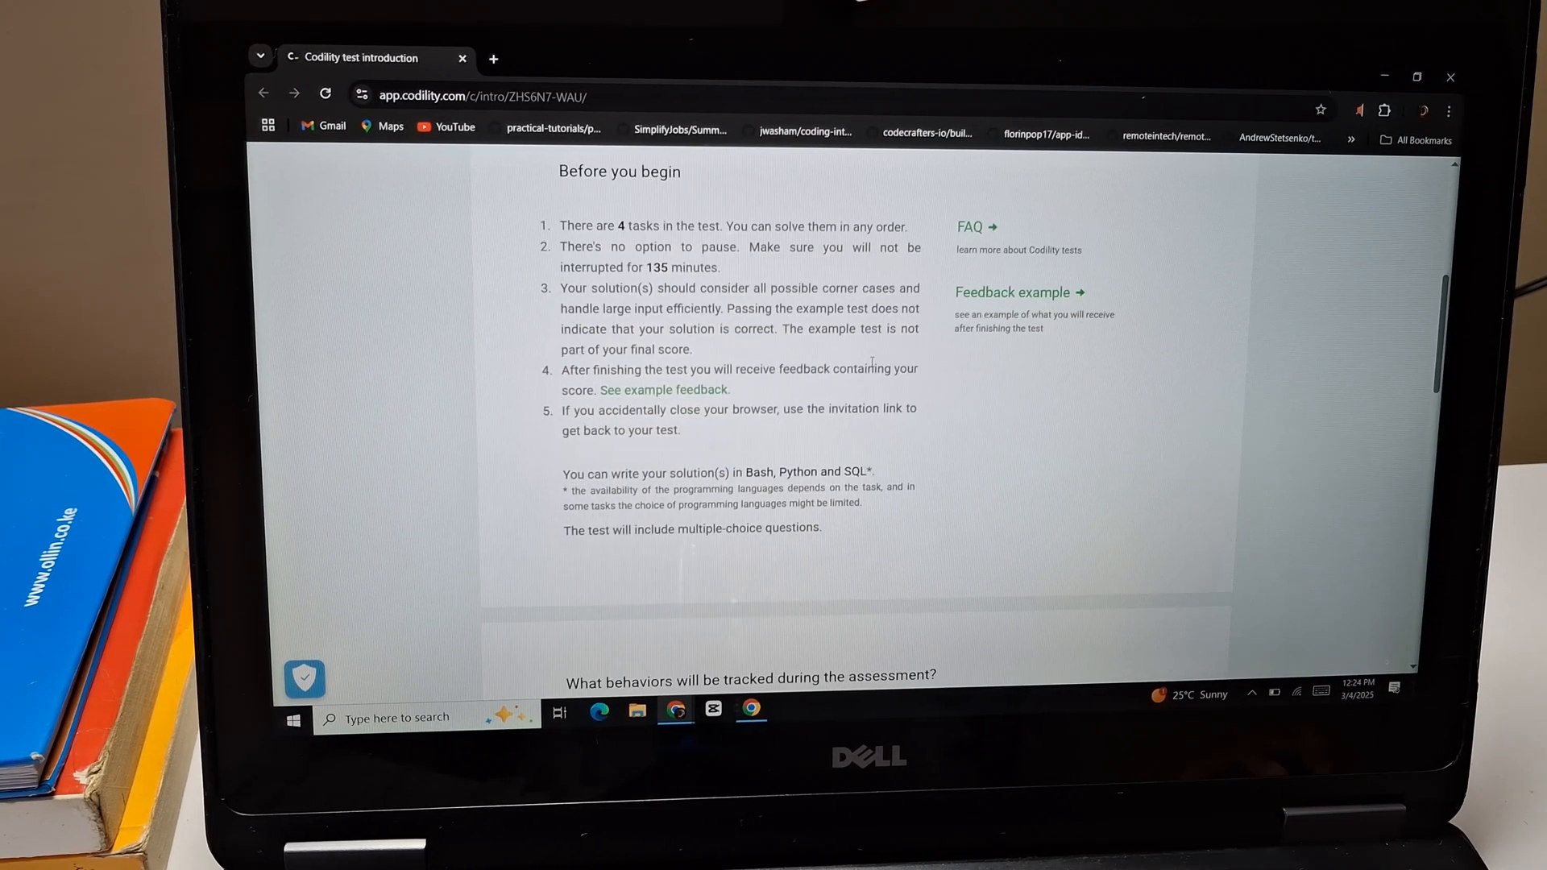
pyautogui.scroll(-3)
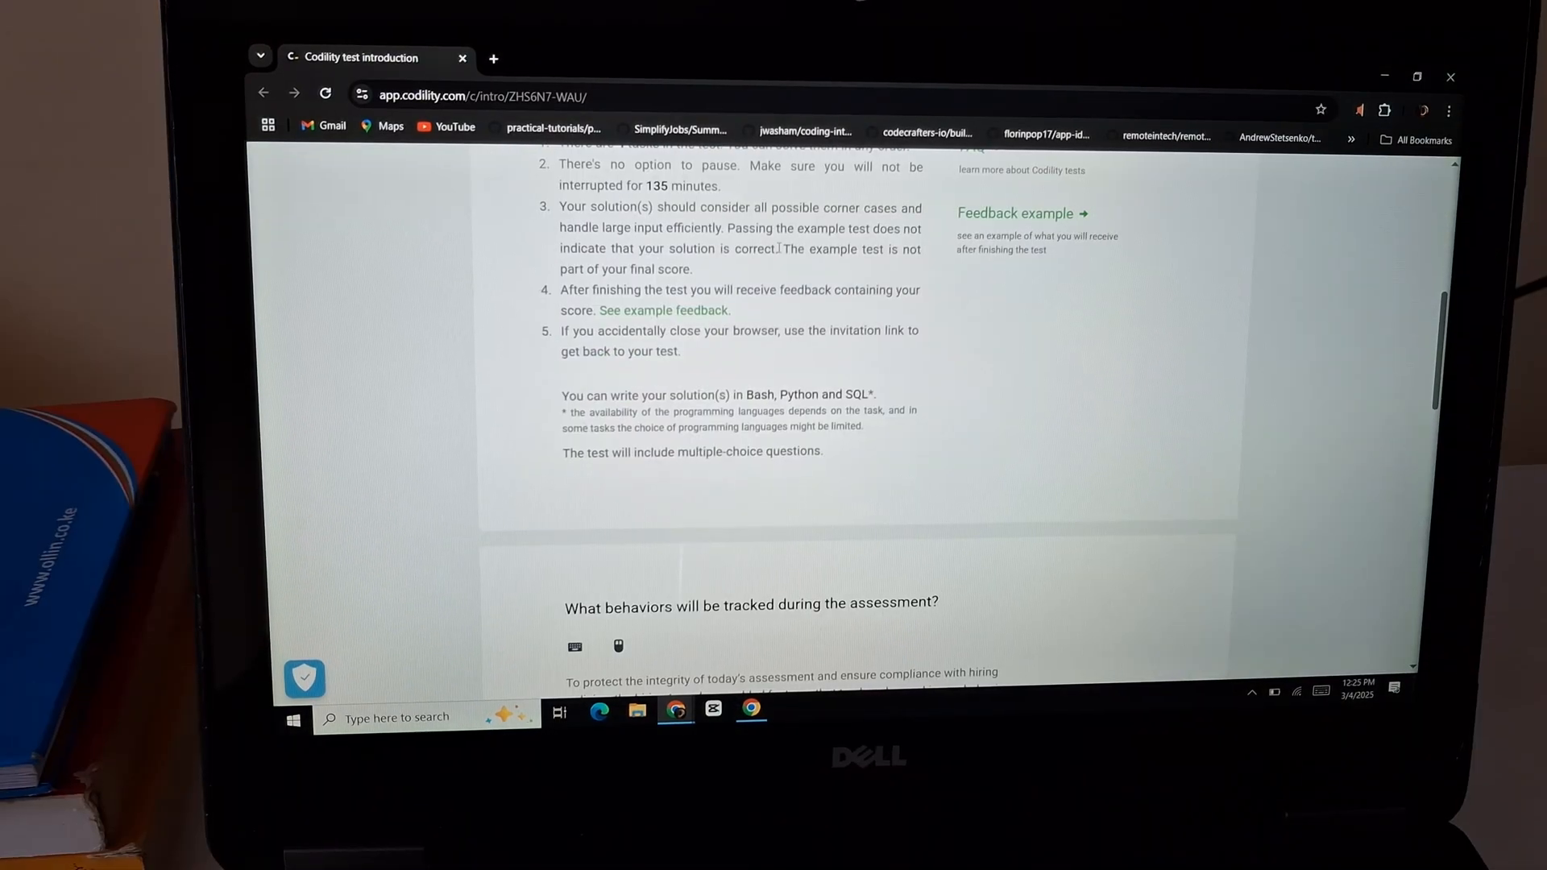
pyautogui.scroll(-3)
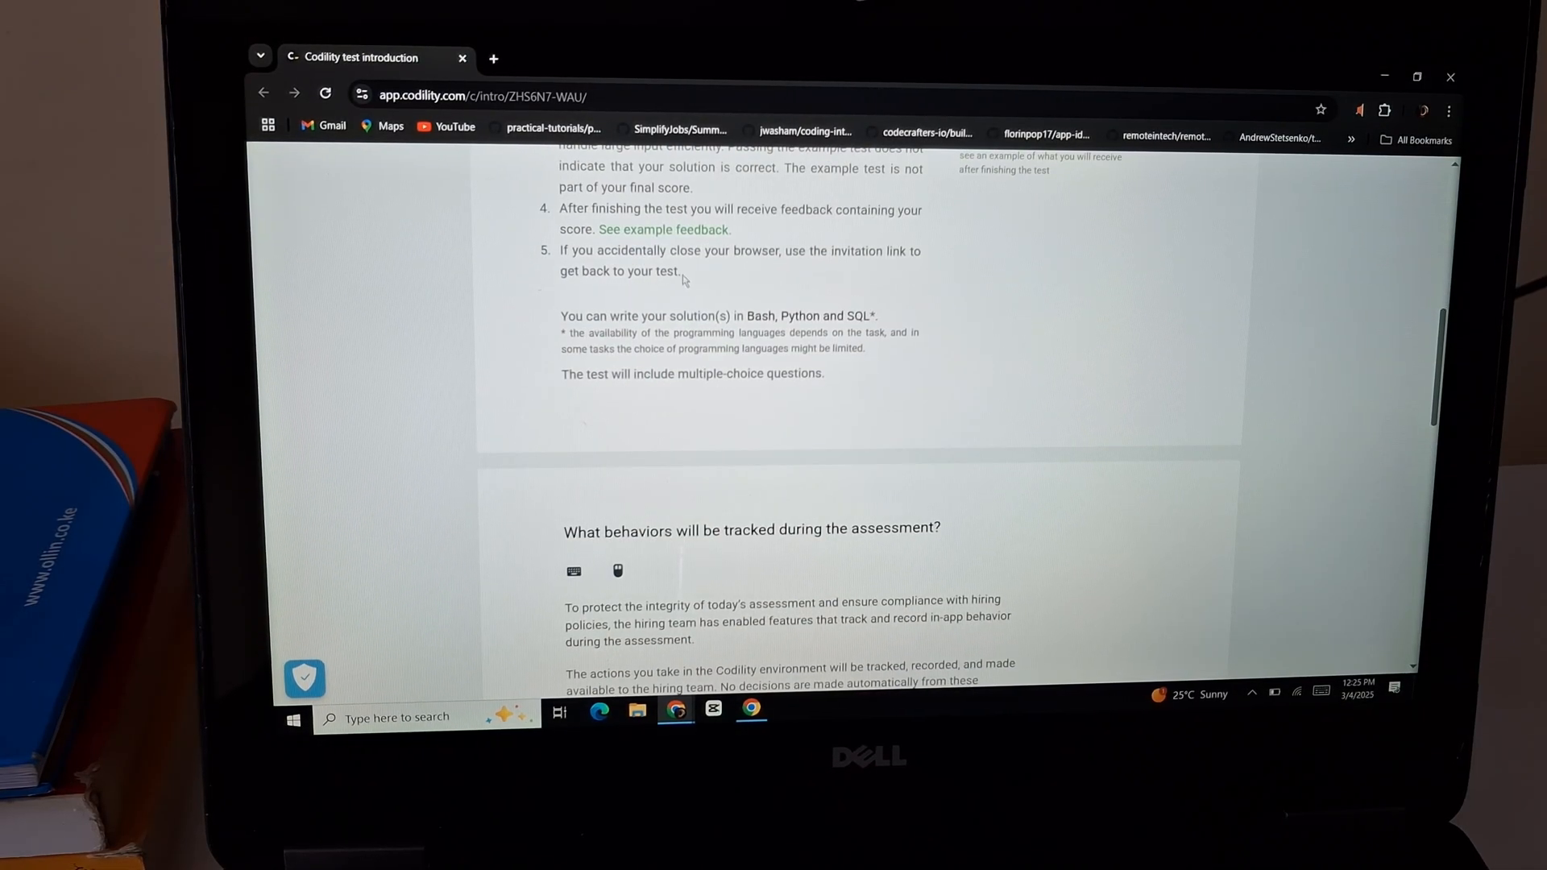
pyautogui.scroll(-3)
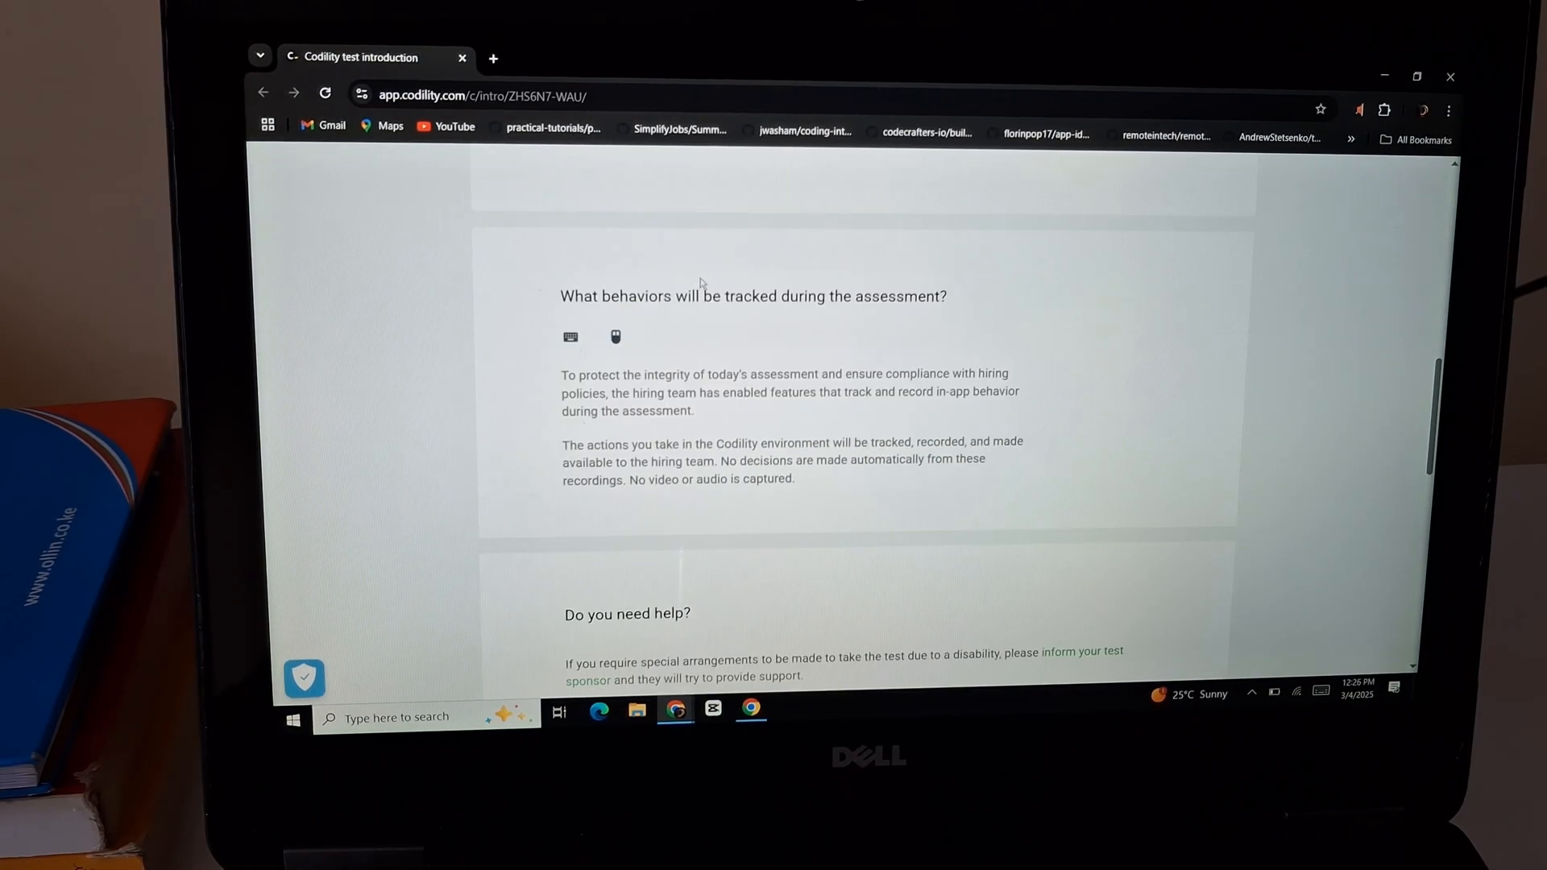
pyautogui.scroll(-3)
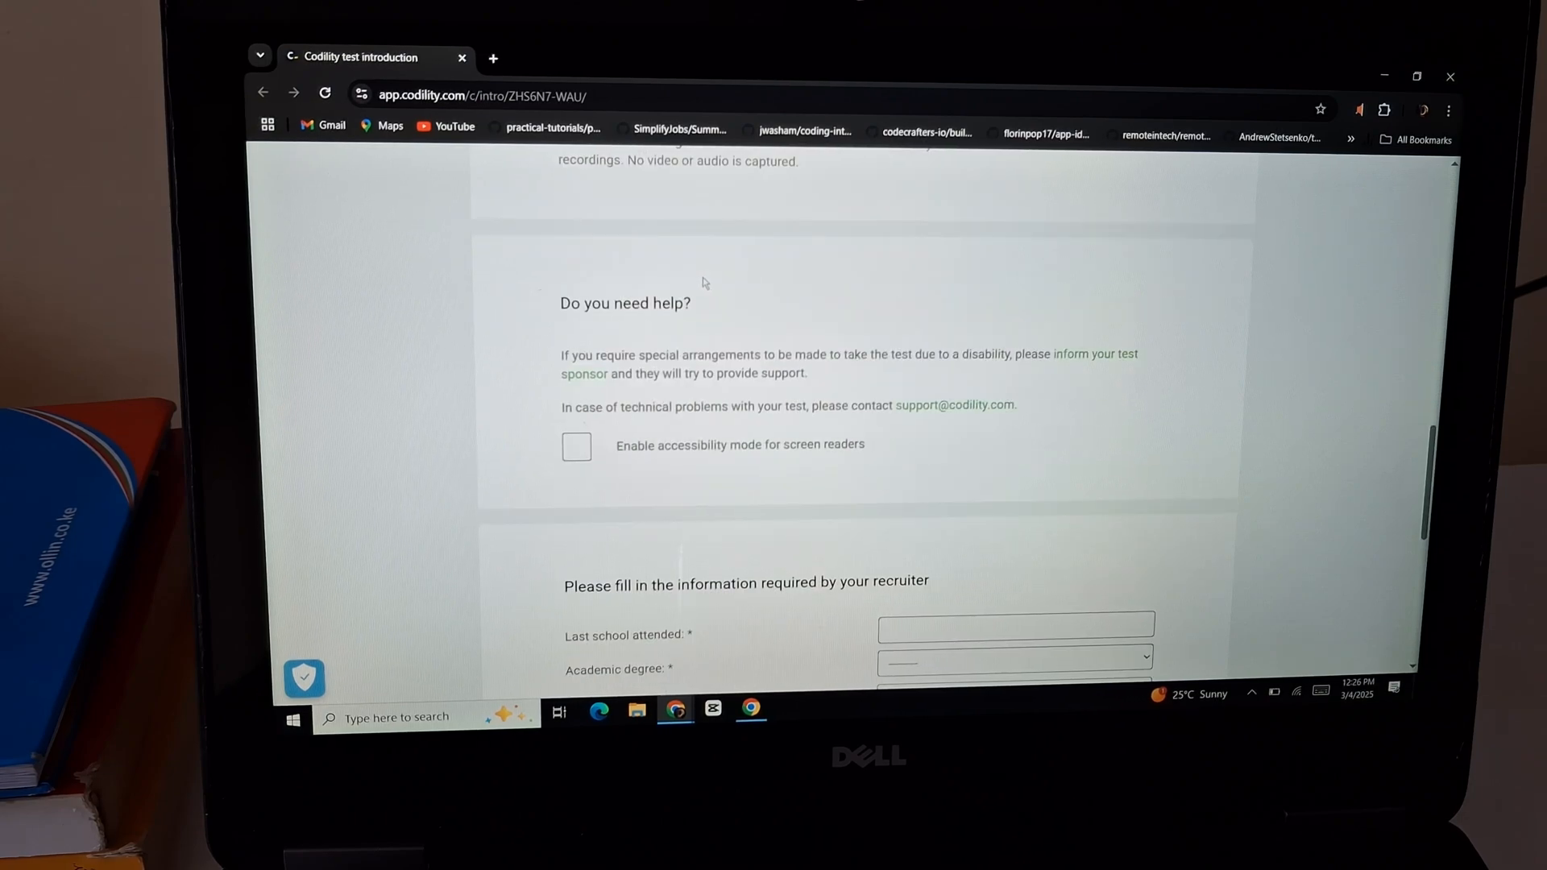
pyautogui.scroll(-3)
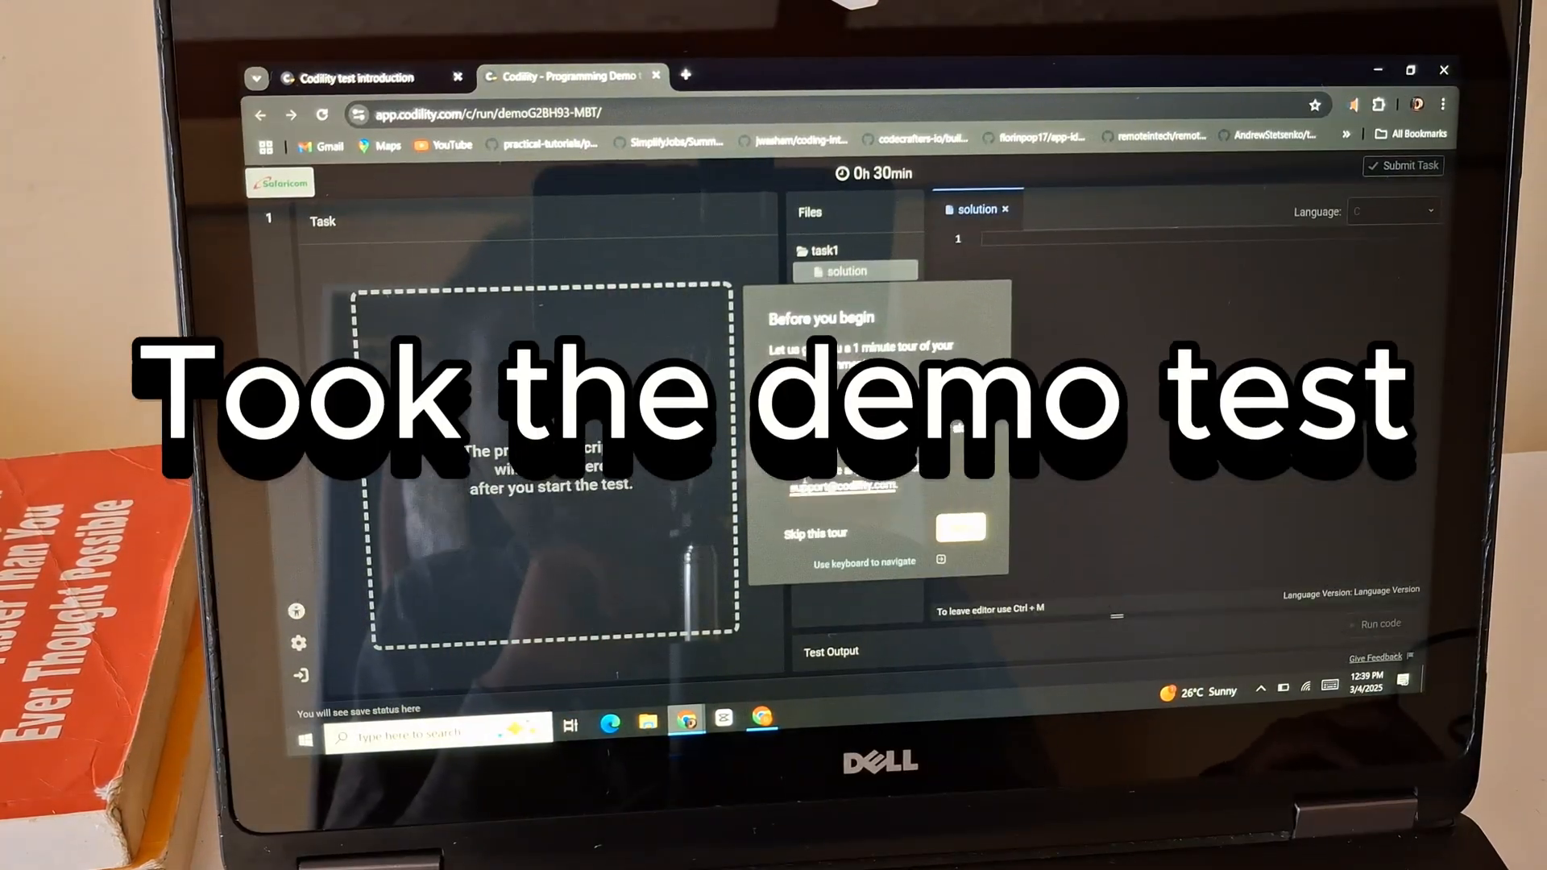
# Step: Advance through the demo tour tips and start the demo so Task 1 and solution.py load
pyautogui.click(957, 528)
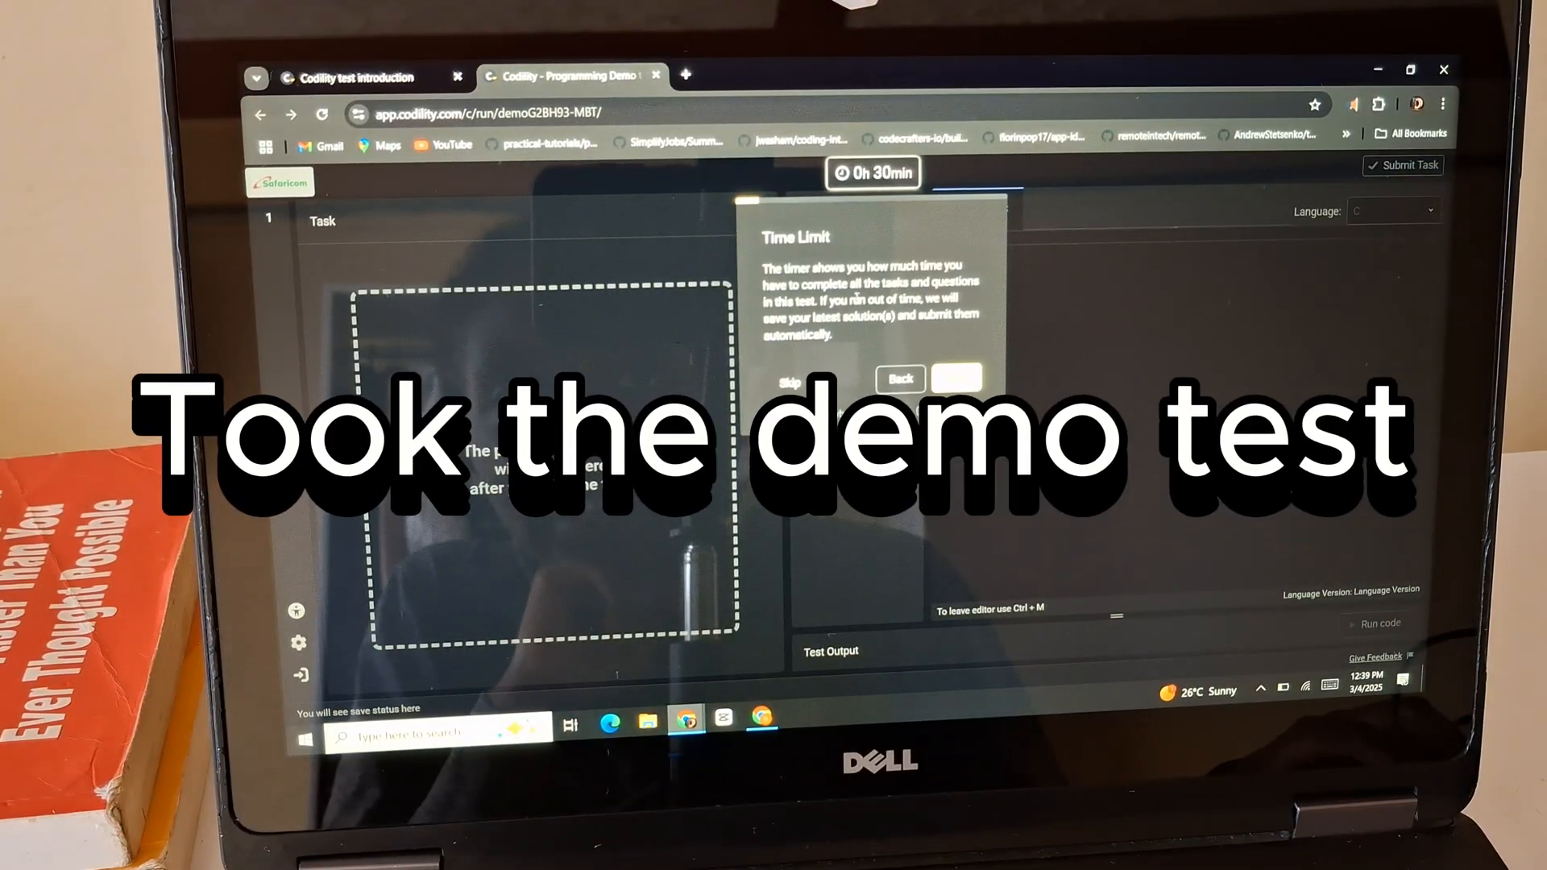
pyautogui.click(955, 377)
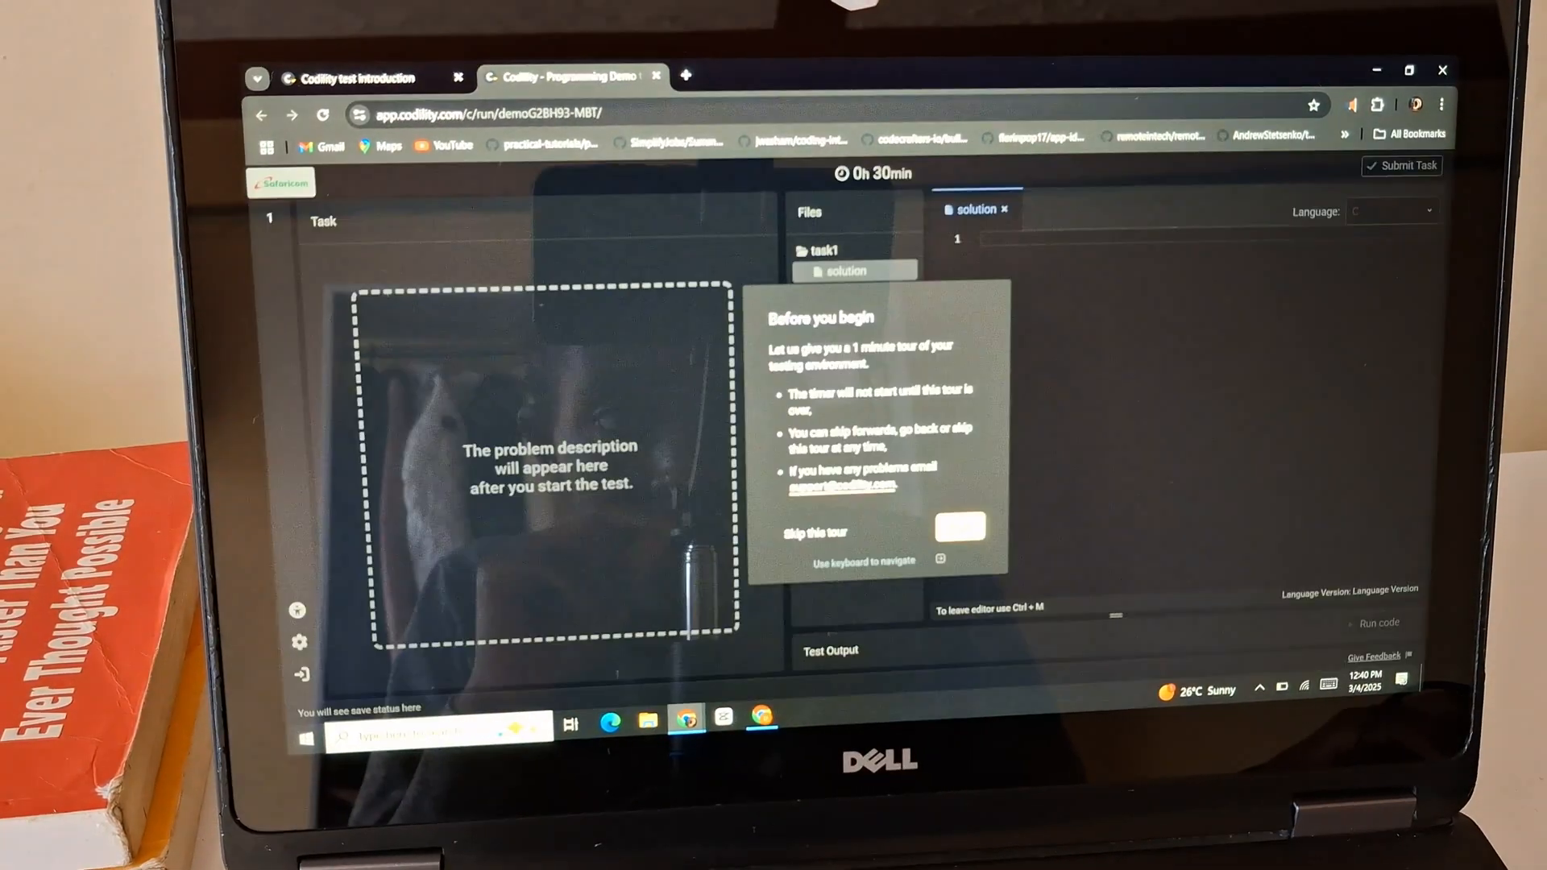
pyautogui.click(958, 527)
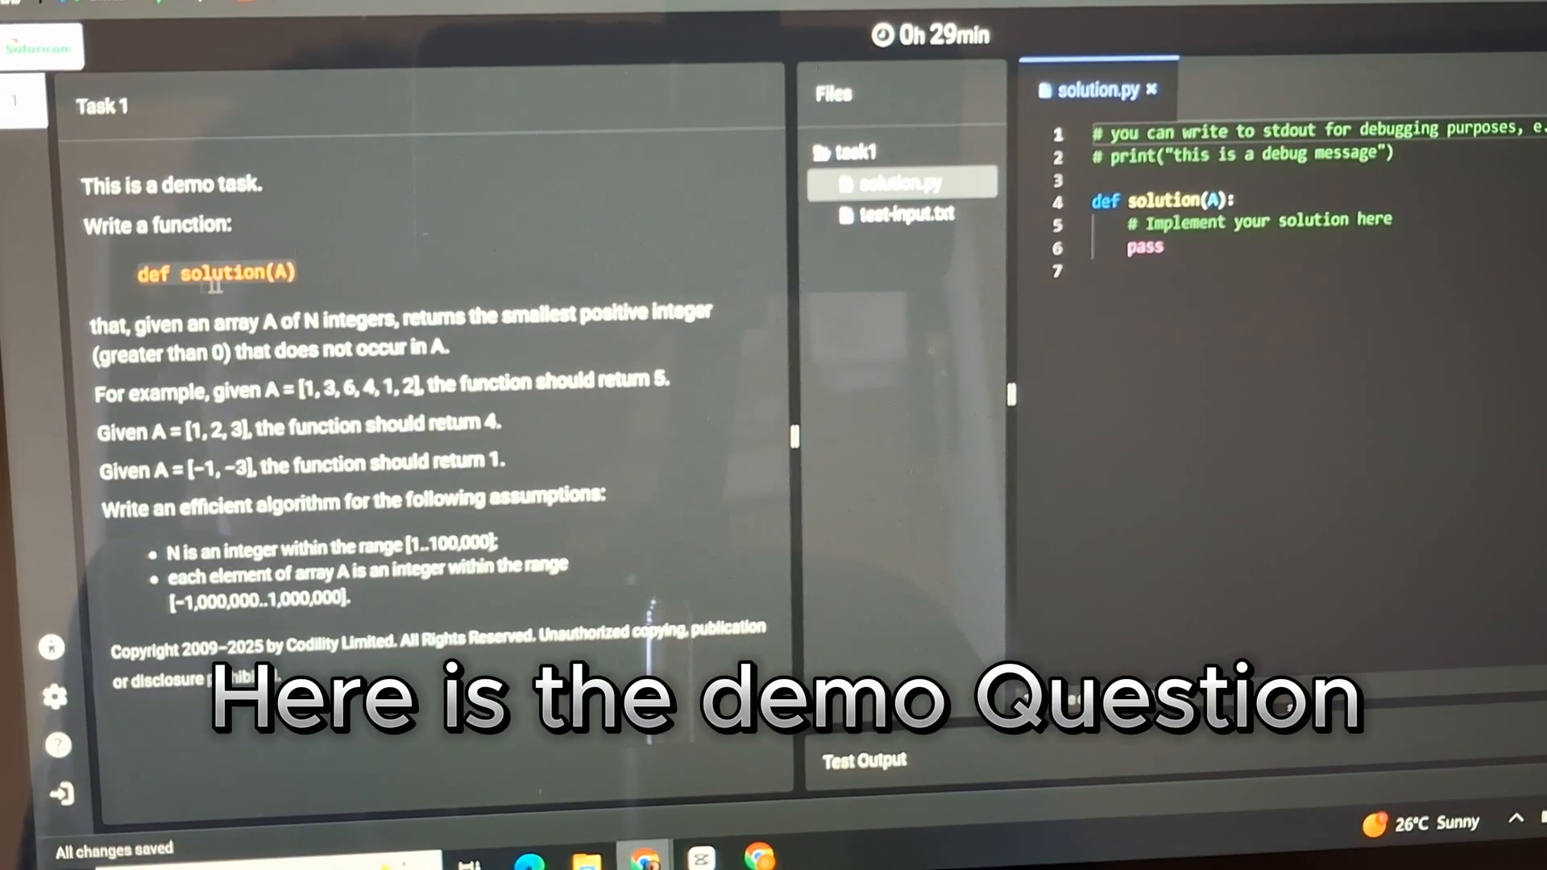
# Step: Submit the demo Task 1 solution and confirm it, ending the demo test
pyautogui.click(1342, 340)
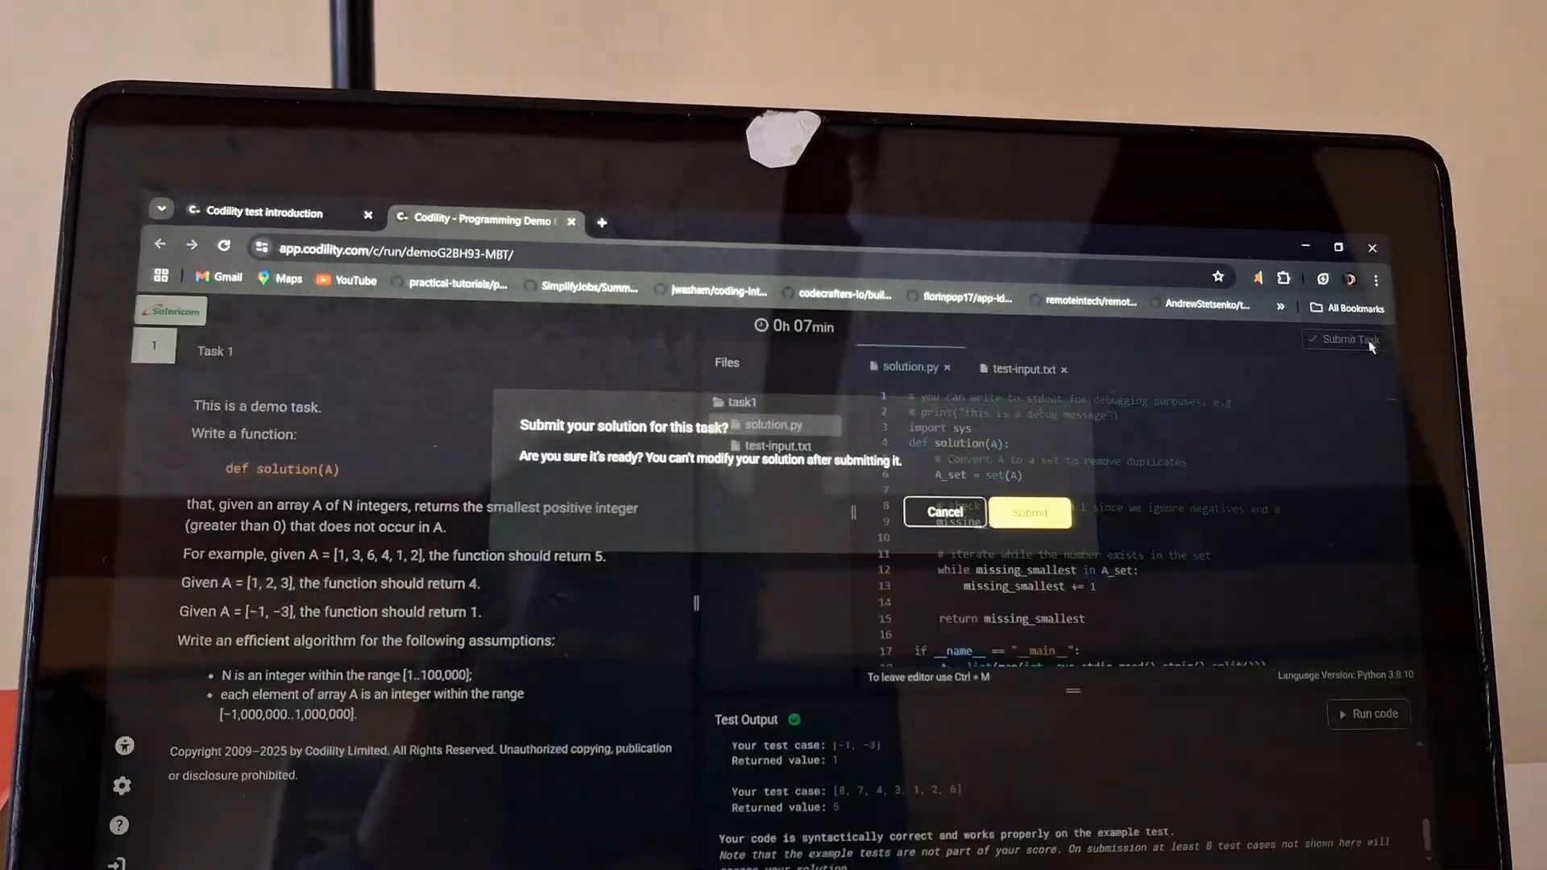
pyautogui.click(1029, 512)
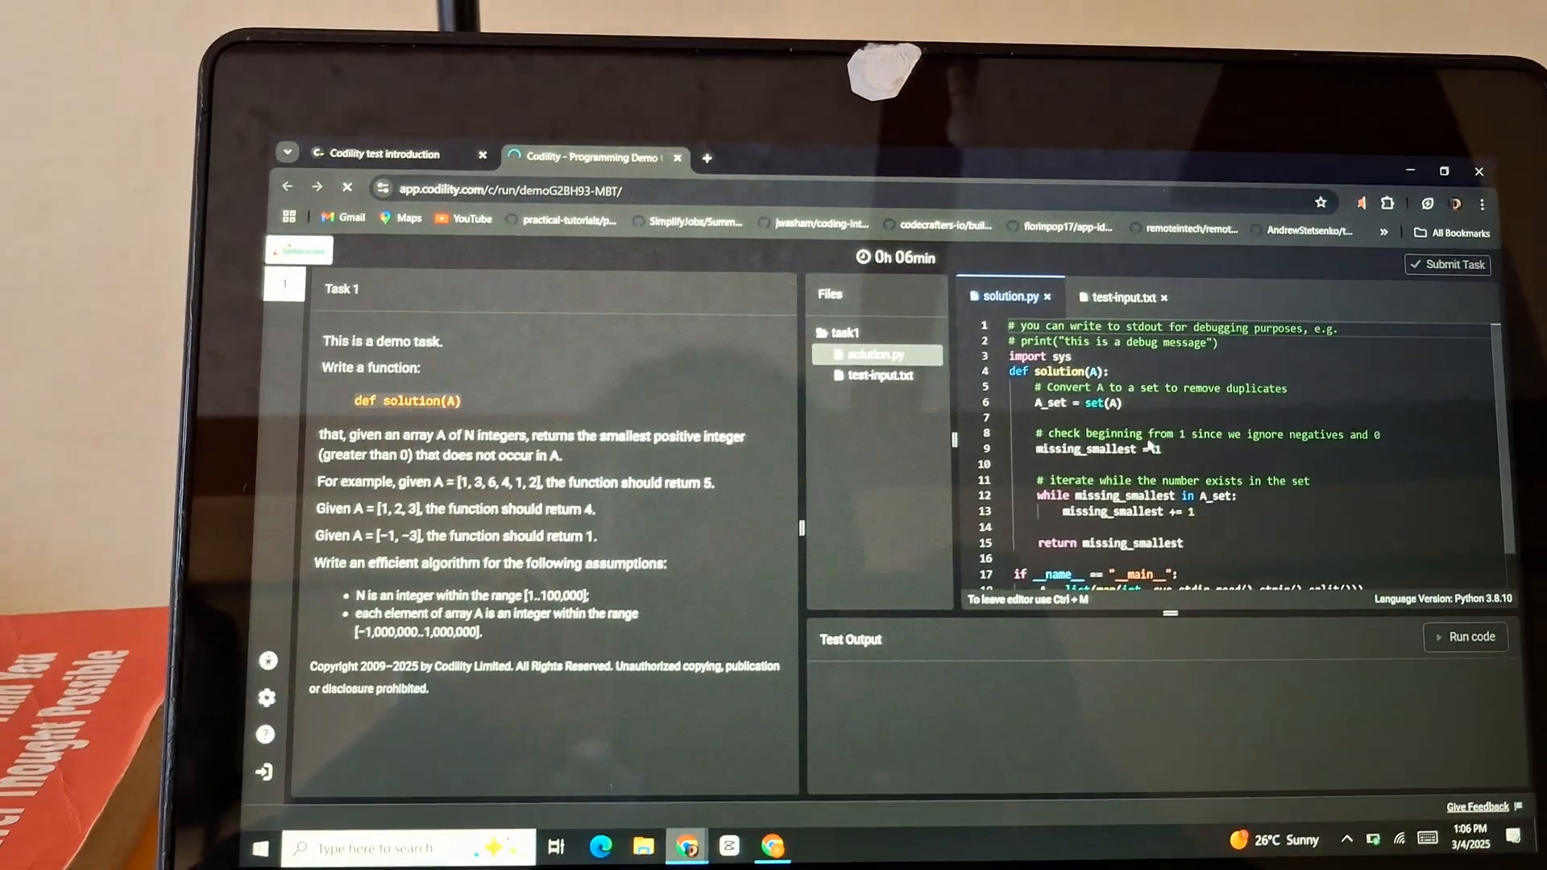
pyautogui.click(1452, 264)
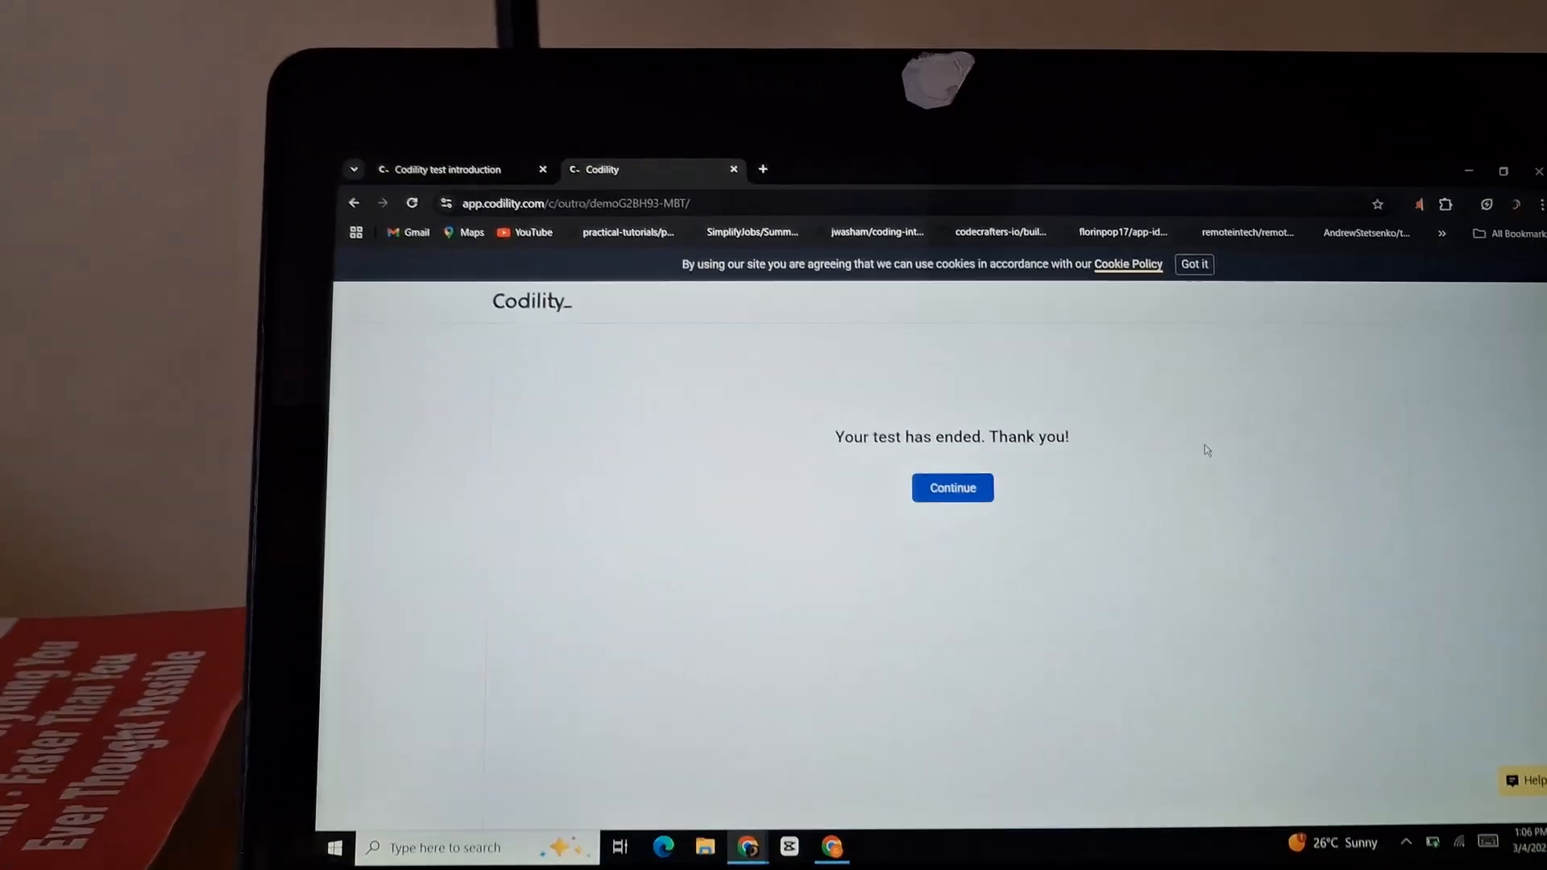
# Step: Continue past the demo's end page and return toward the real test's introduction
pyautogui.click(951, 487)
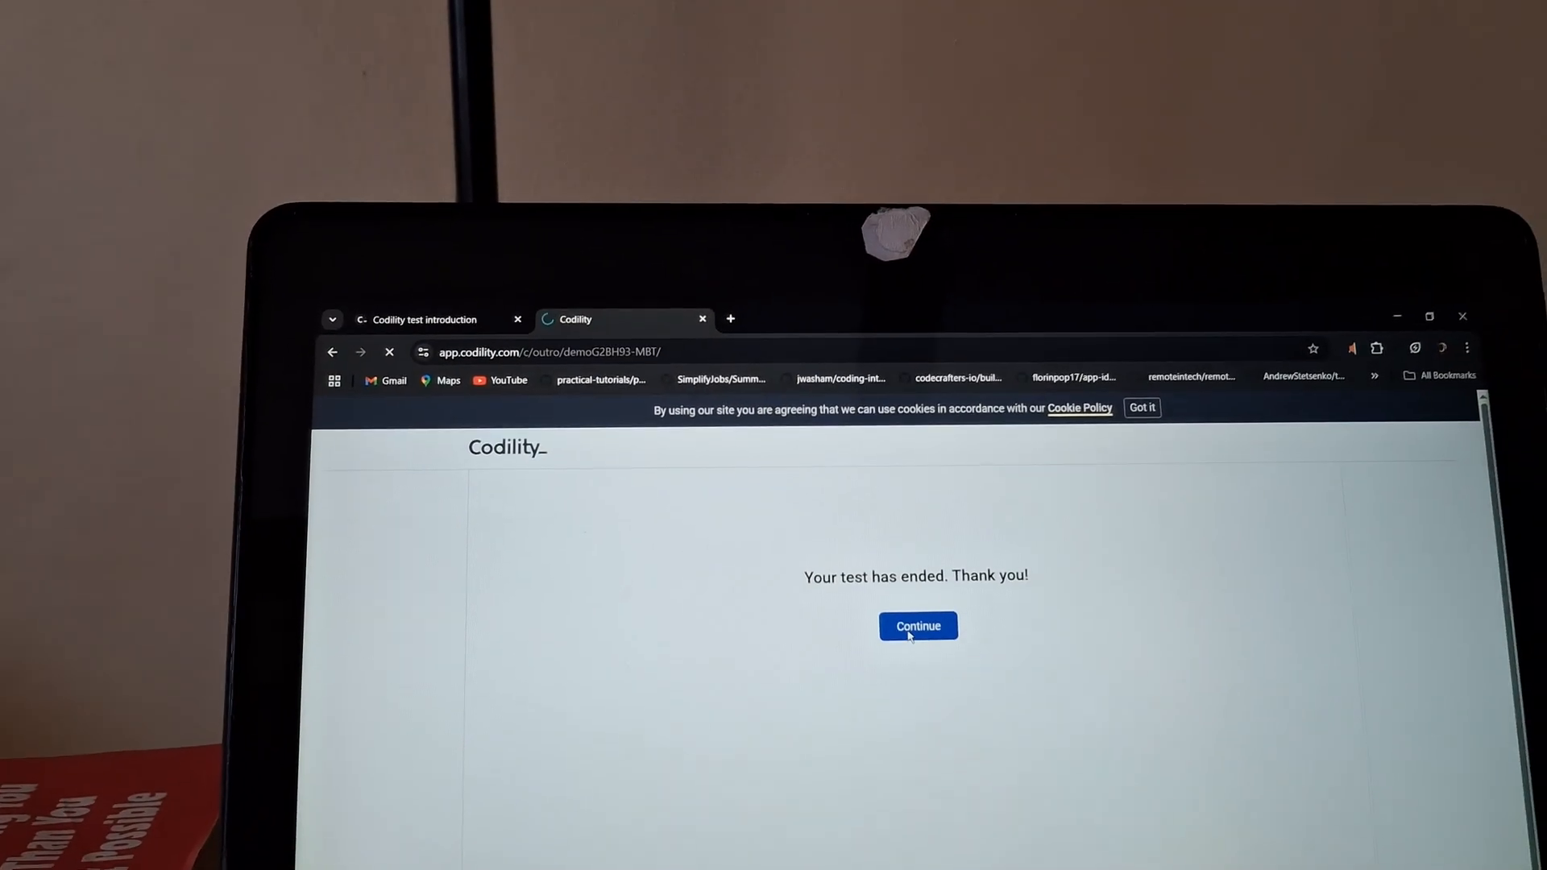
pyautogui.click(916, 625)
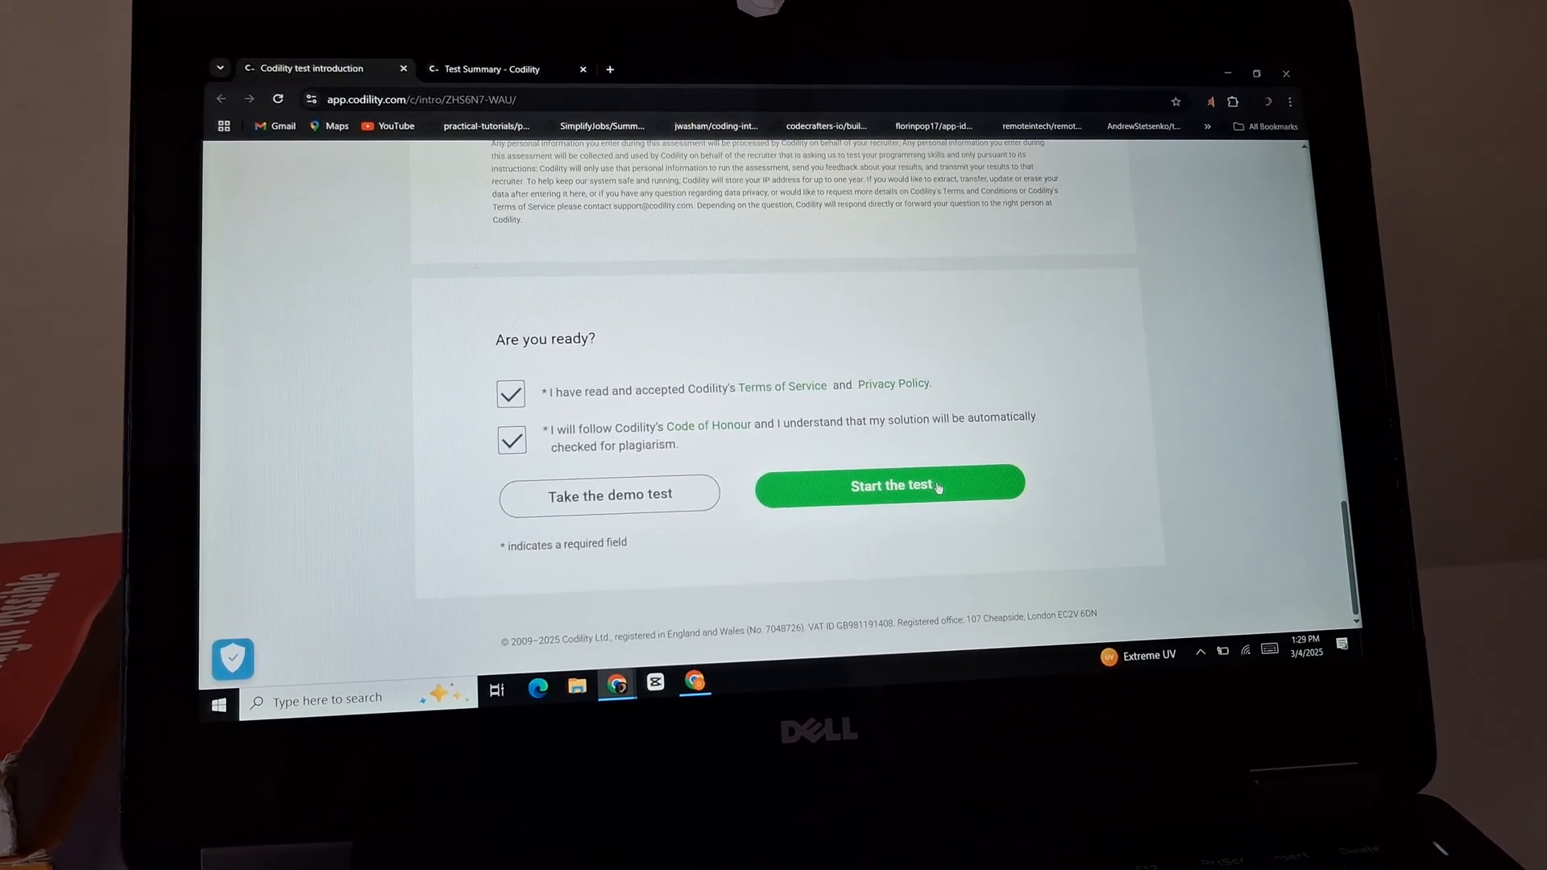
# Step: Start the real assessment, launching its 2h 15min timer and guided tour
pyautogui.click(886, 485)
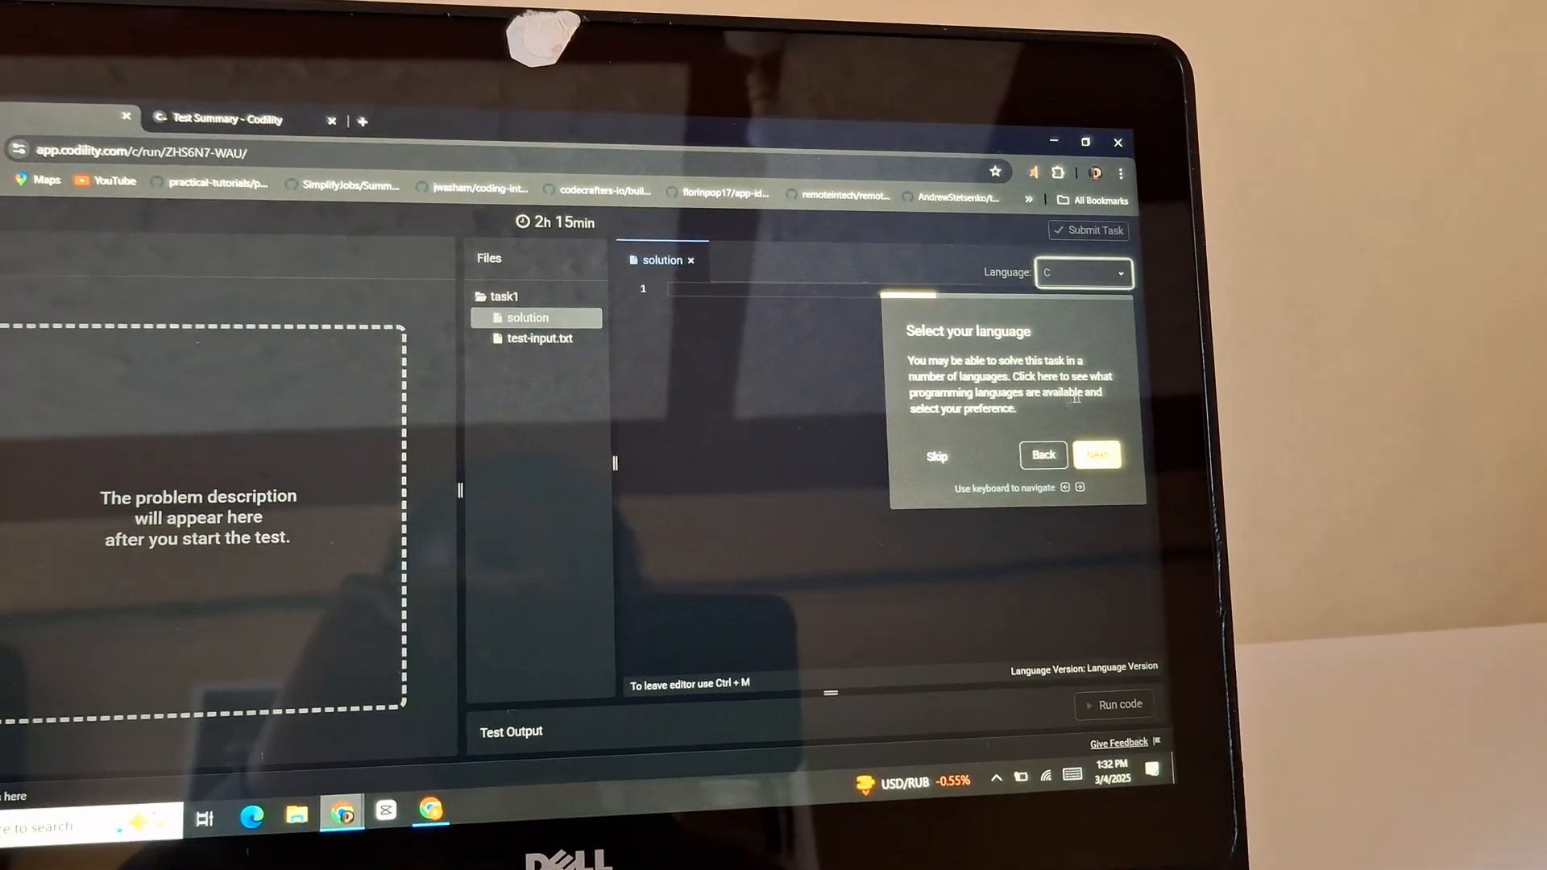
# Step: Finish the remaining tour tips and confirm starting the test so Task 1's KNN problem loads
pyautogui.click(1096, 455)
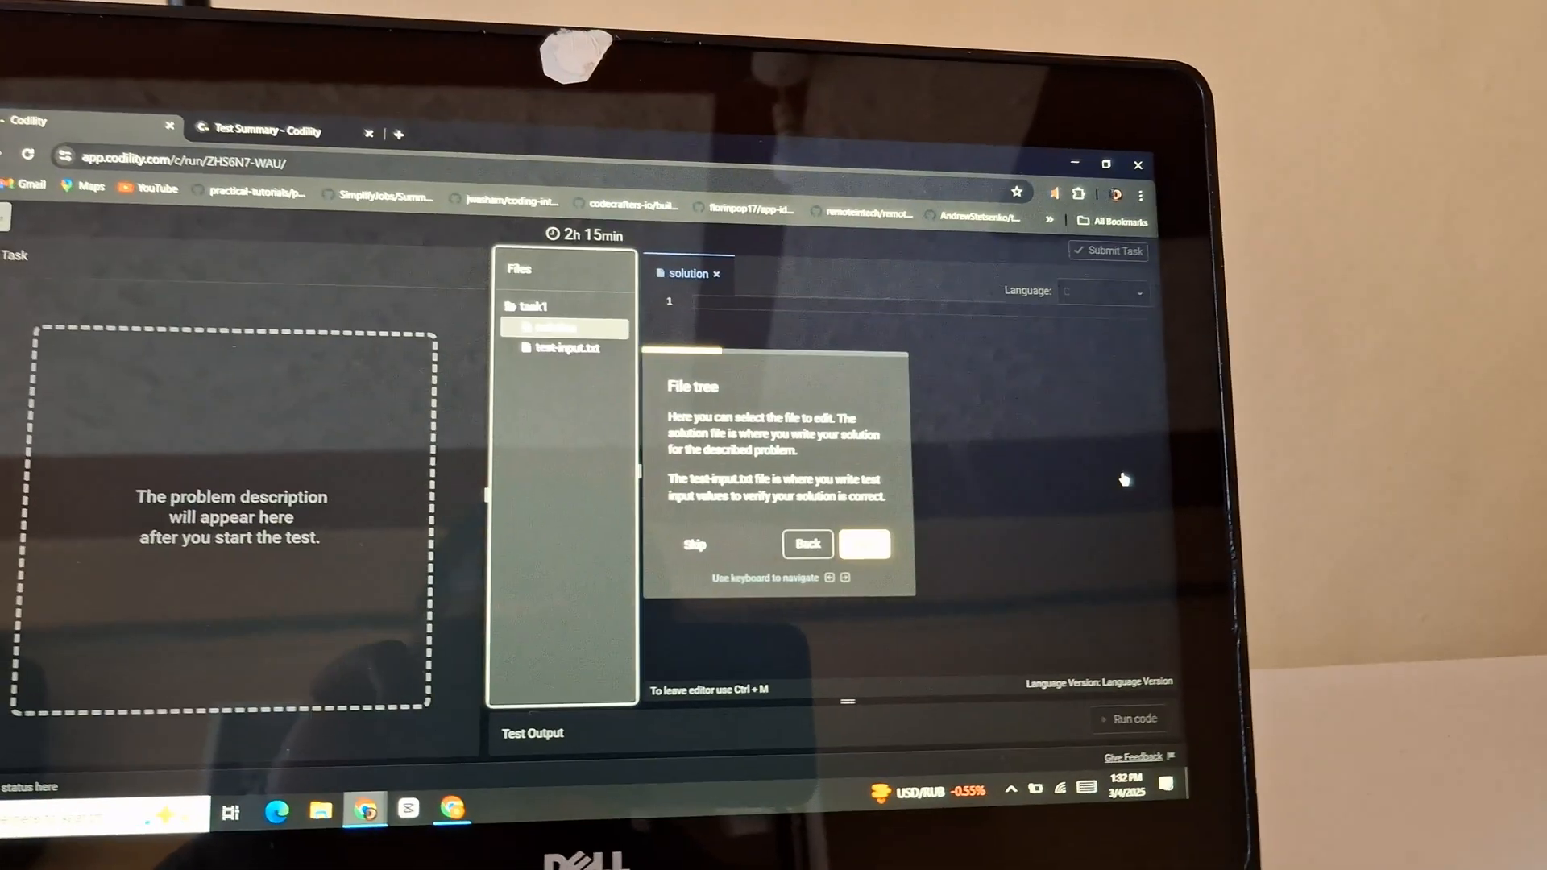
pyautogui.click(864, 543)
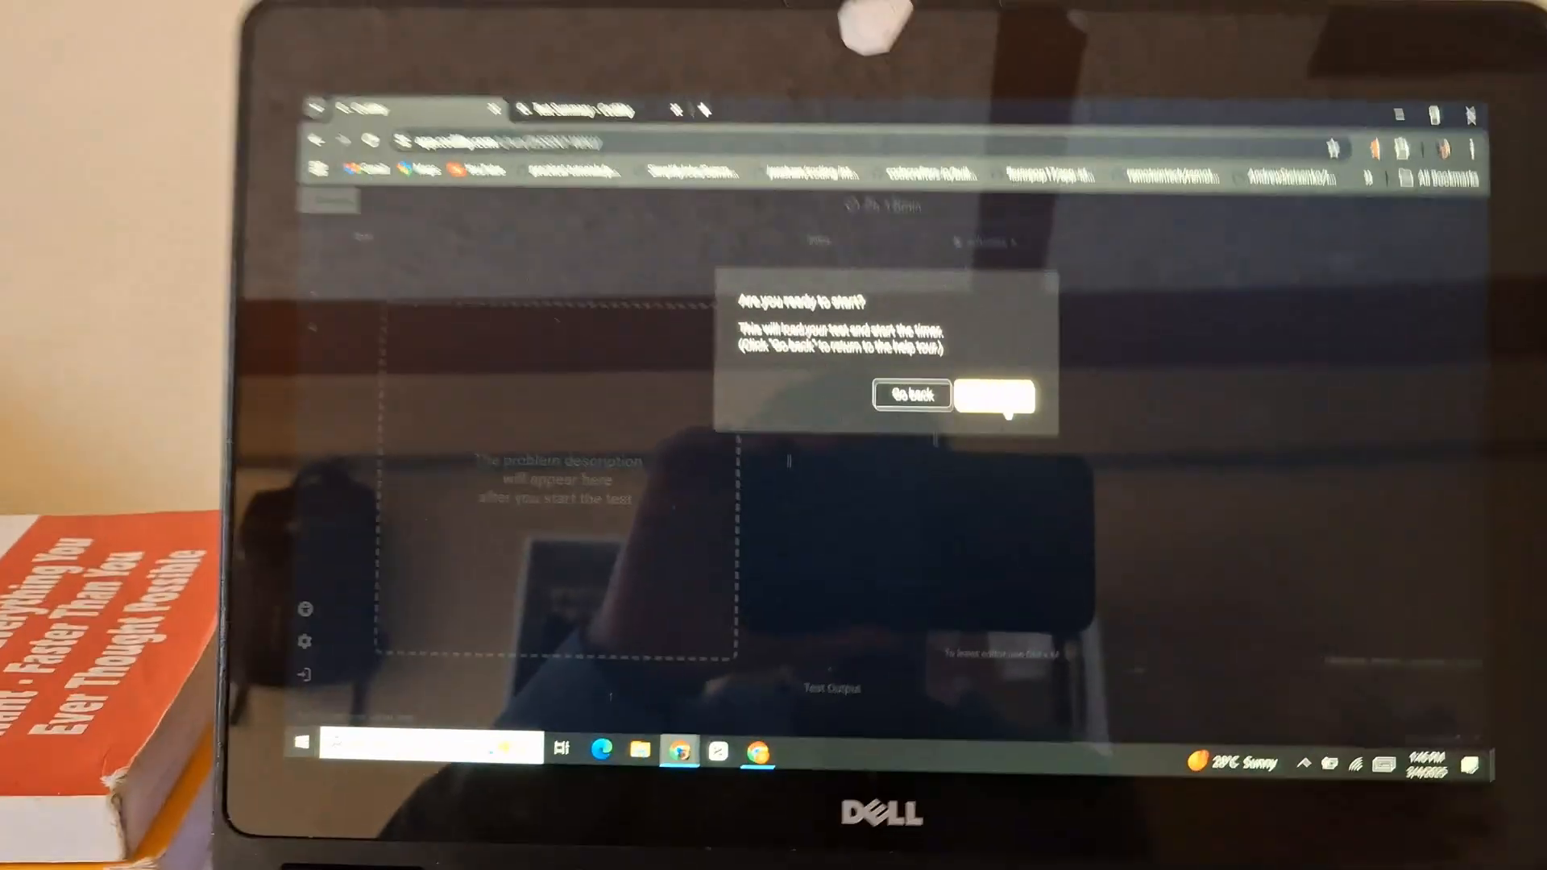
pyautogui.click(996, 397)
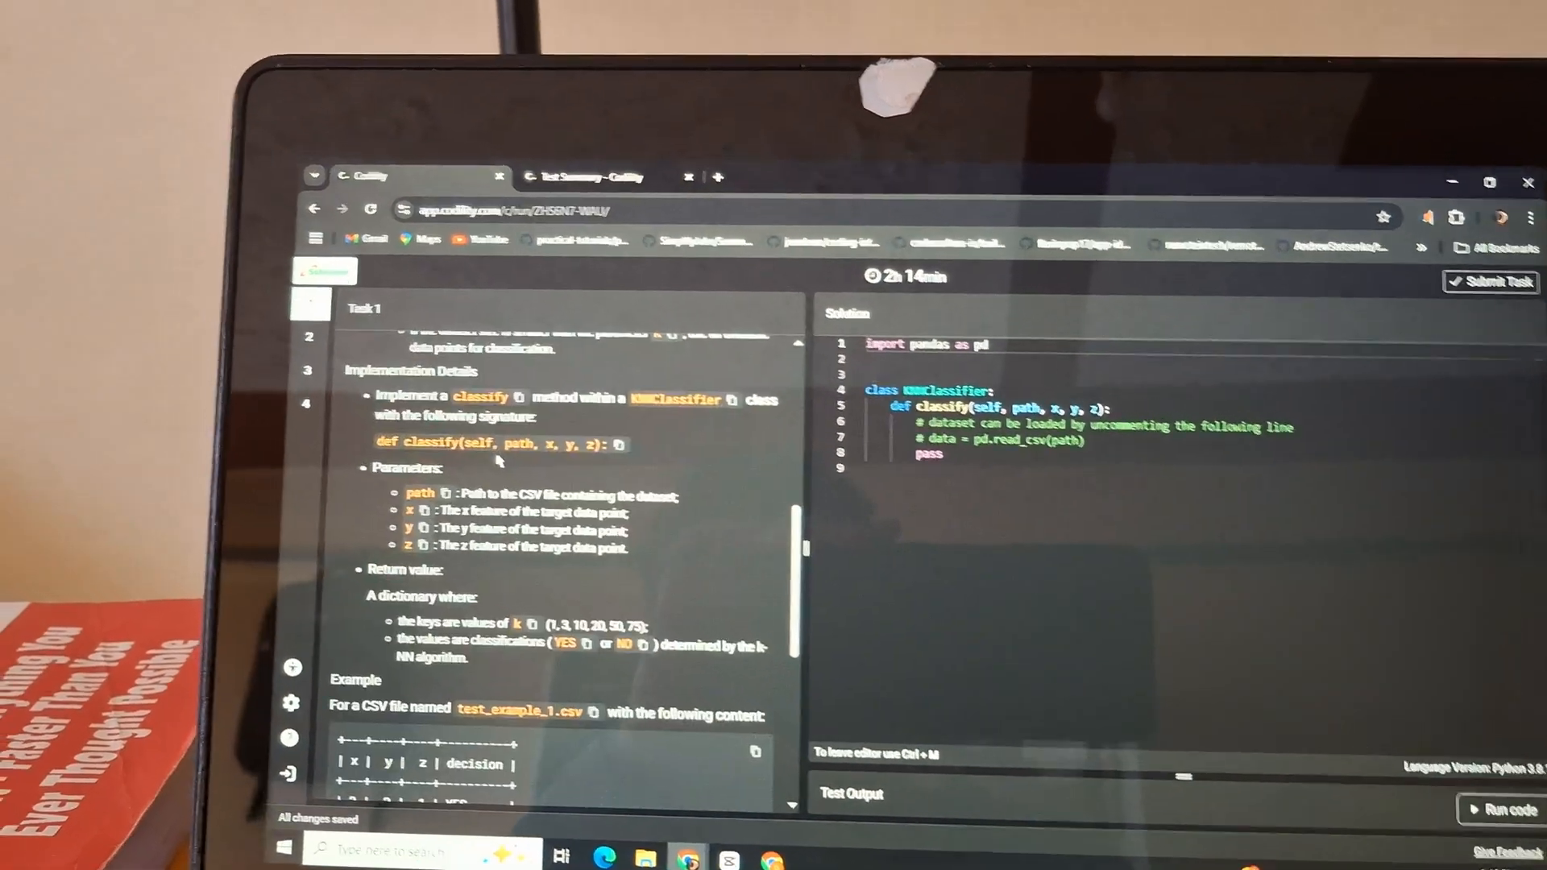
# Step: Scroll down the Task 1 KNN classifier description to read it
pyautogui.scroll(-3)
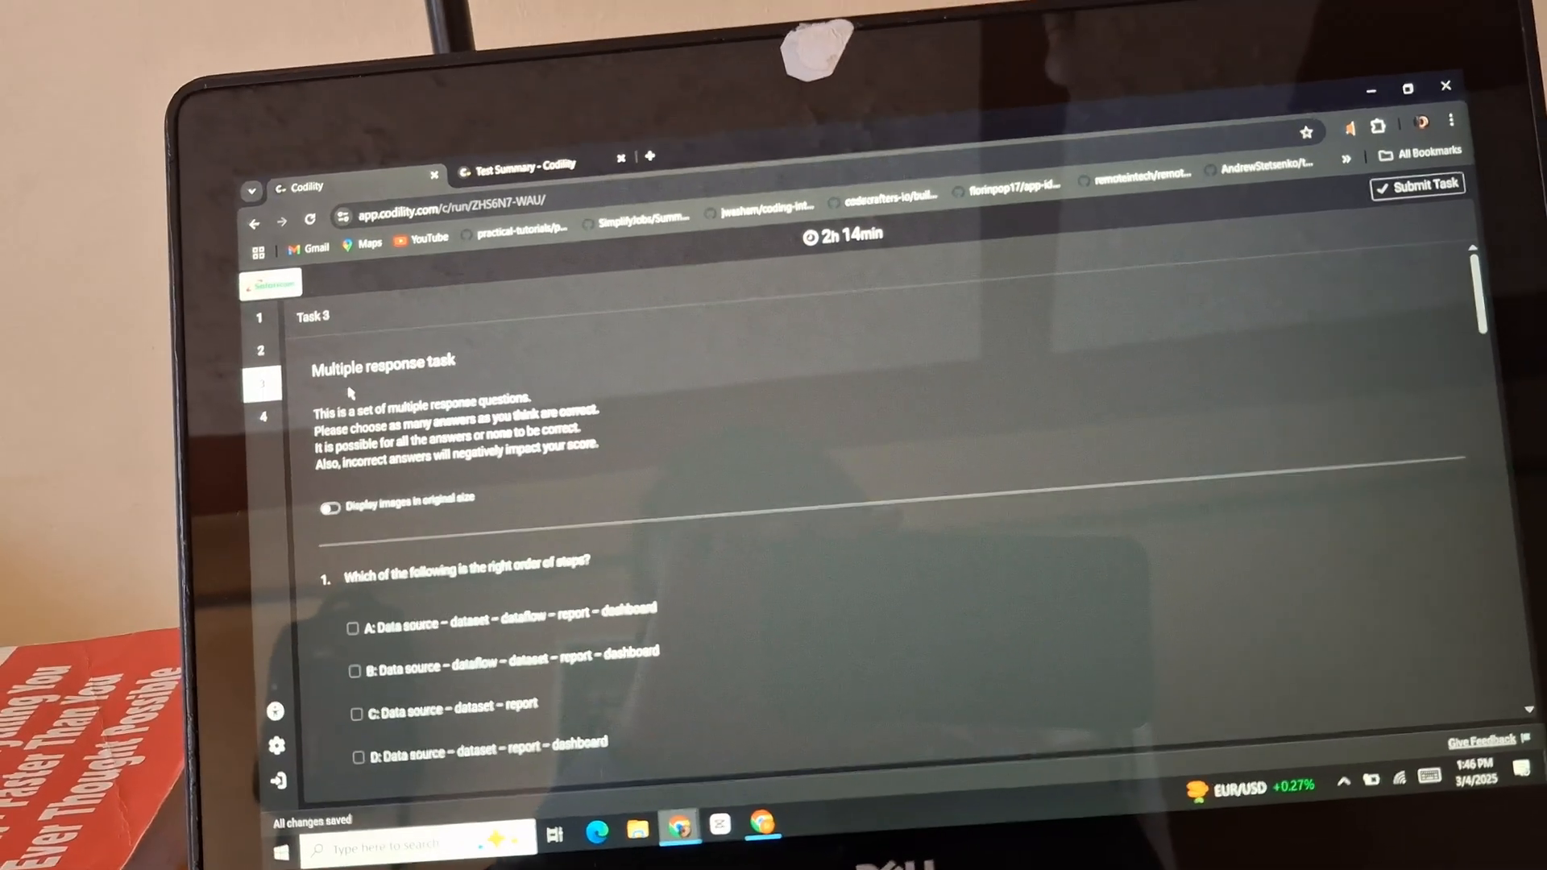
# Step: Scroll through Task 3's questions, then switch to Task 4's SQL flights-and-airports task and read it
pyautogui.scroll(-3)
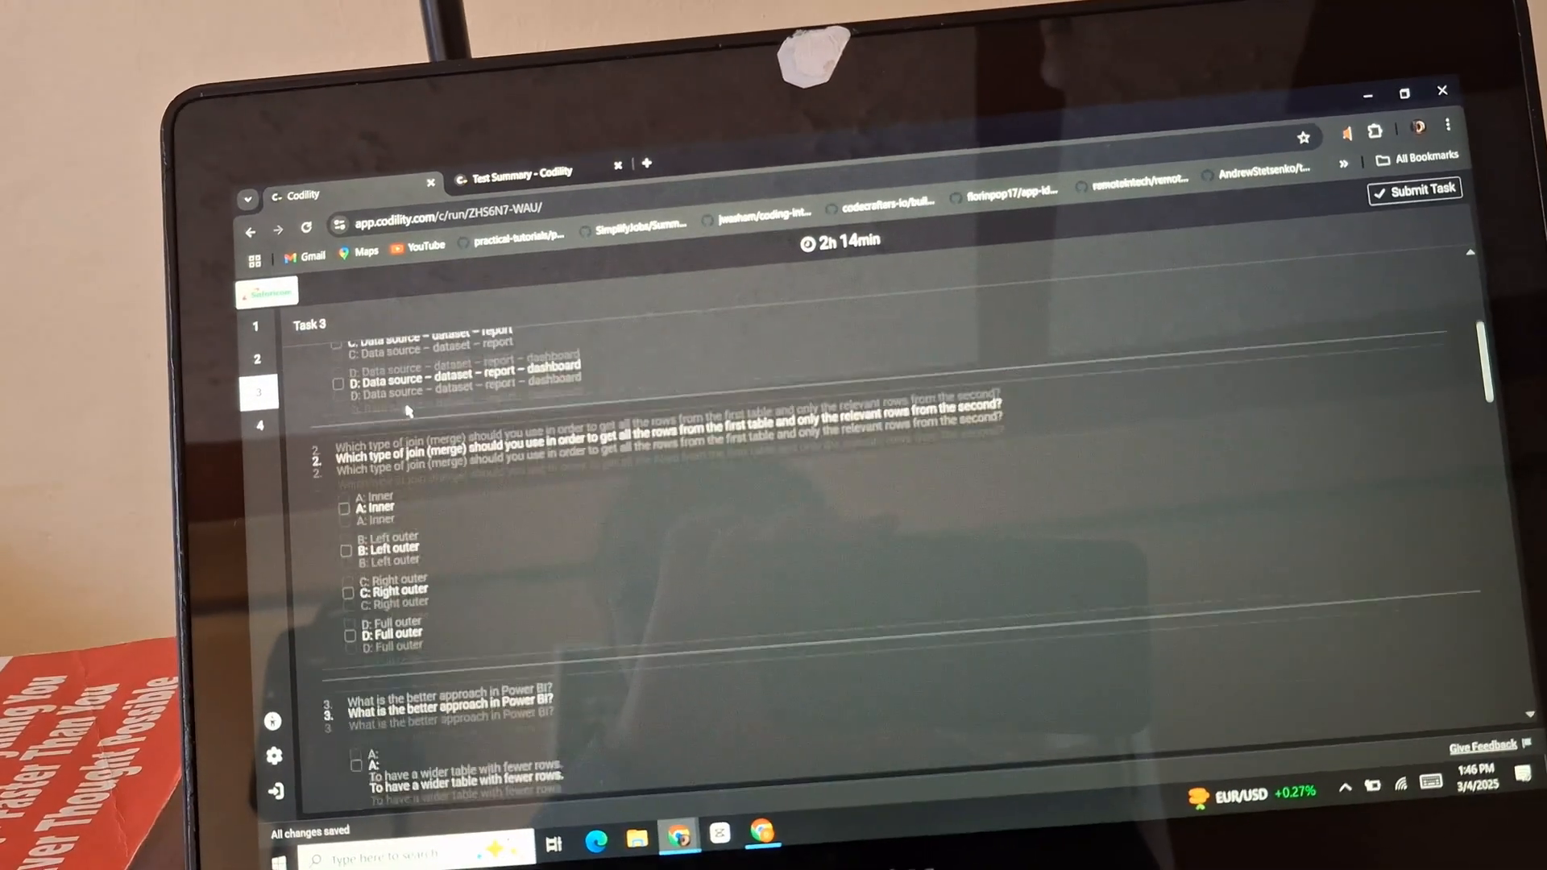
pyautogui.scroll(-3)
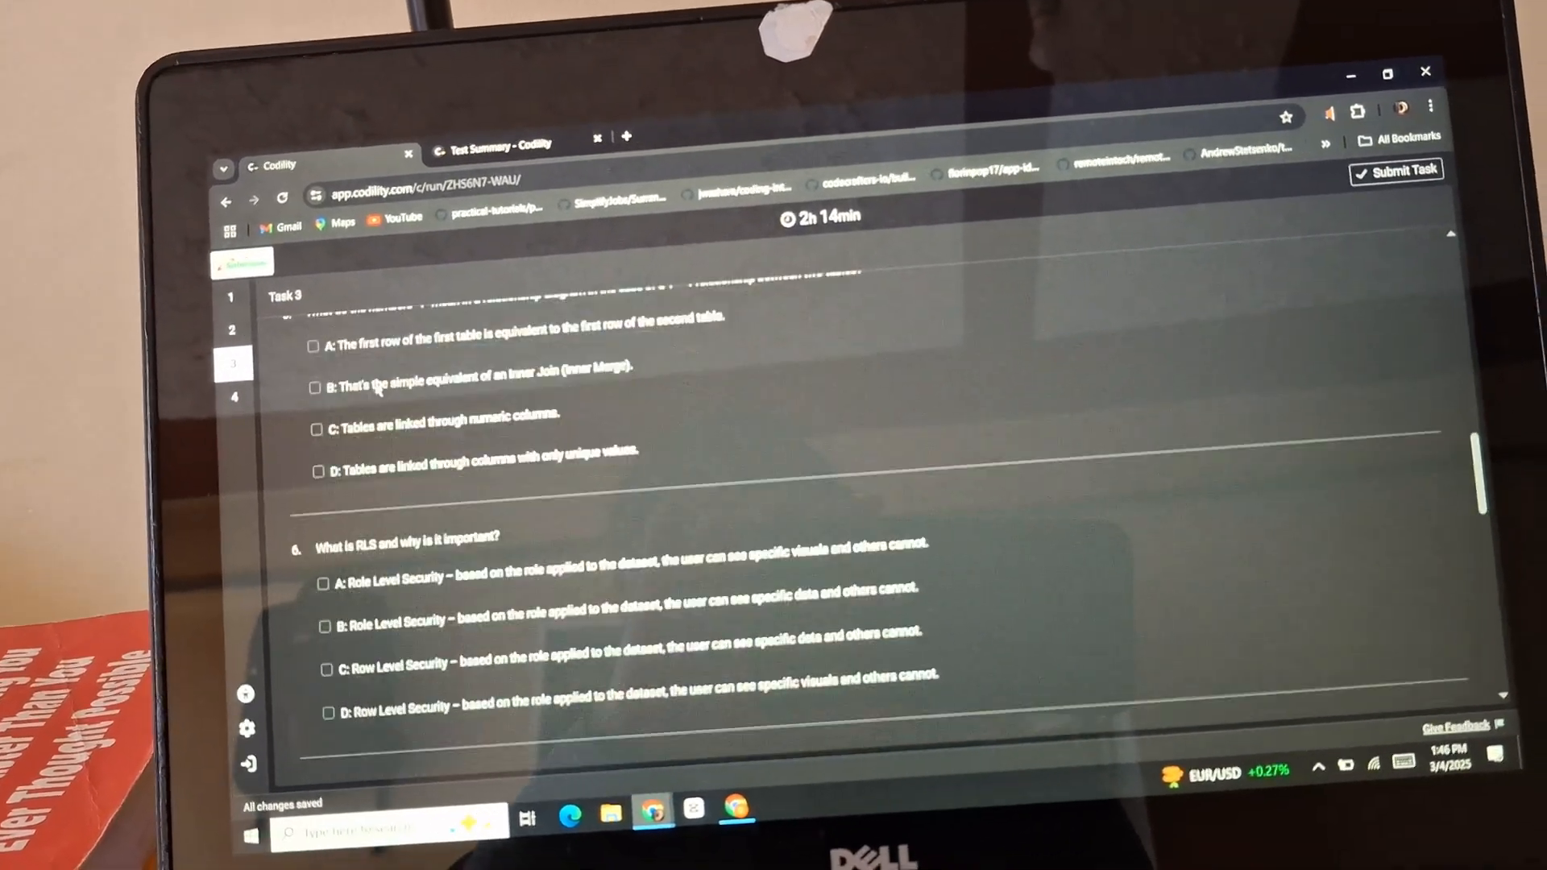
pyautogui.scroll(-3)
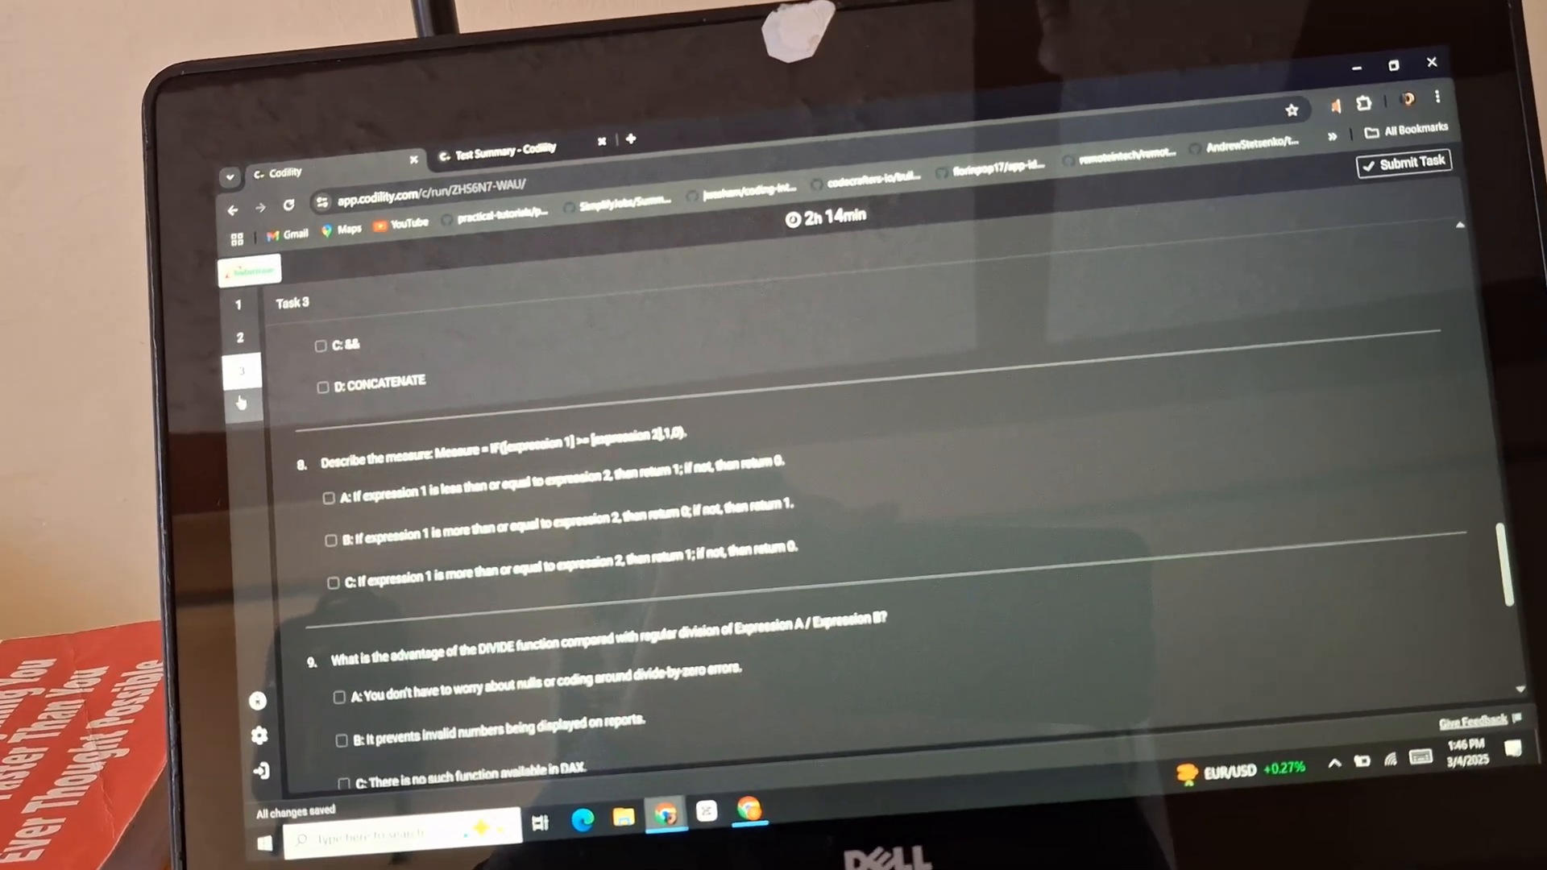
pyautogui.click(263, 428)
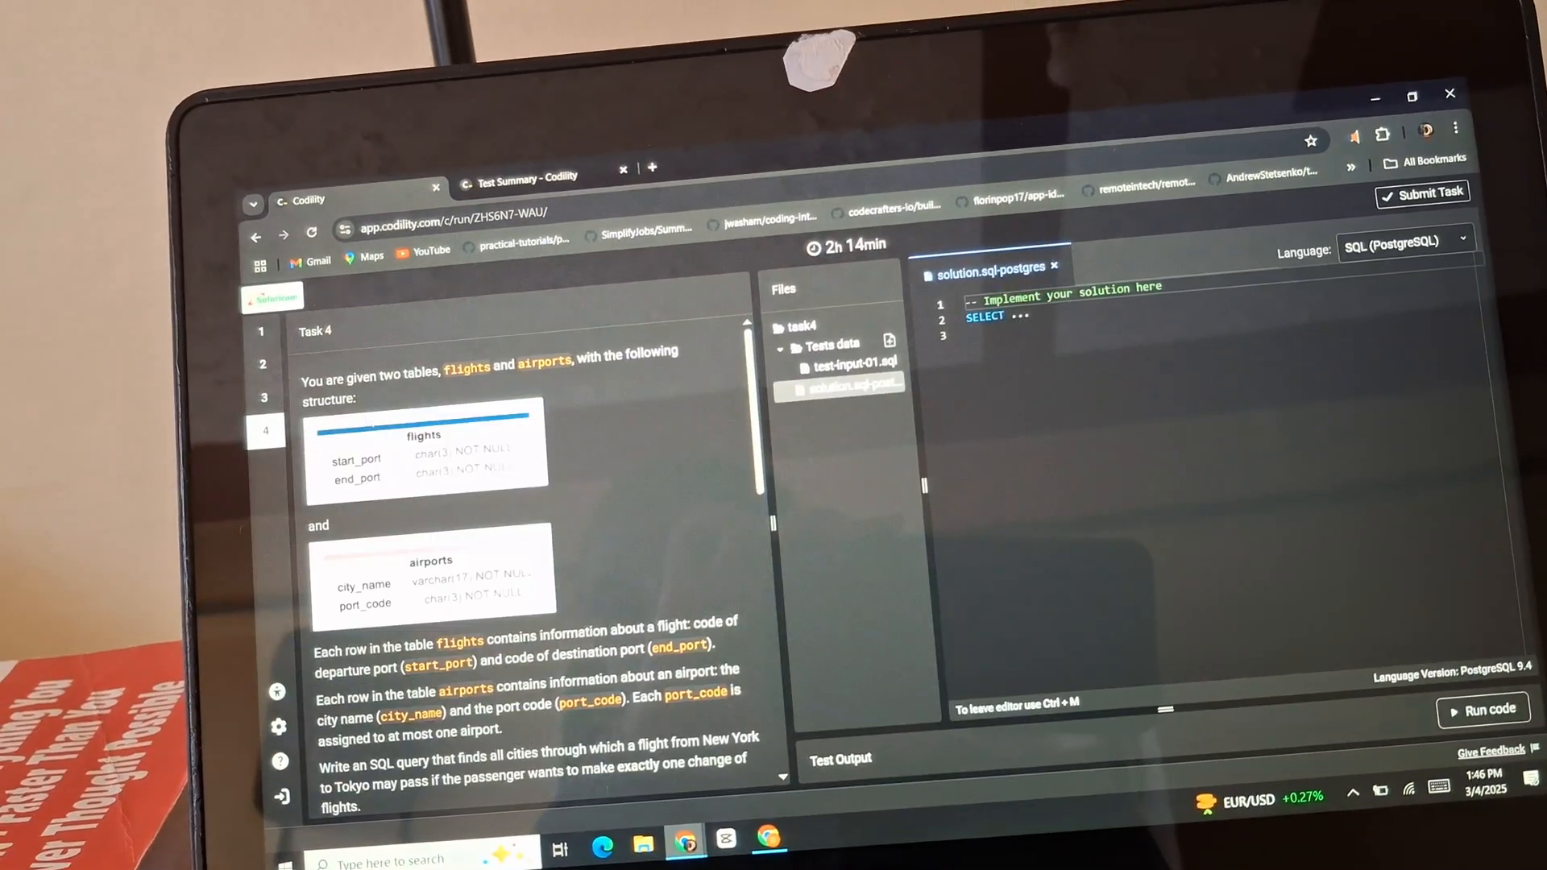
pyautogui.scroll(-3)
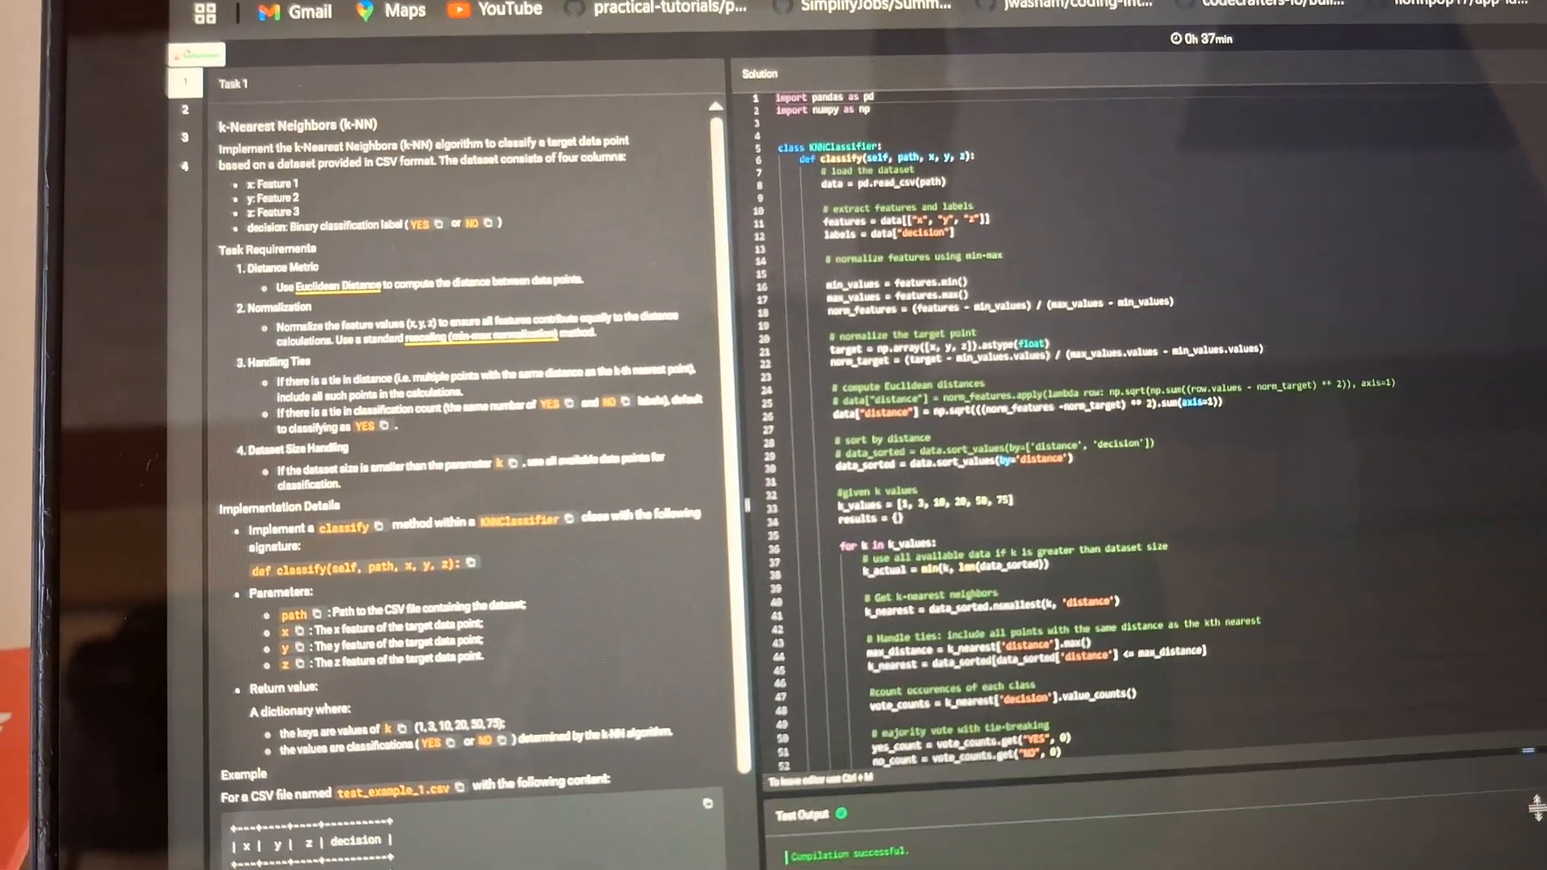
# Step: Scroll down through the Task 1 k-Nearest Neighbors solution code
pyautogui.scroll(-3)
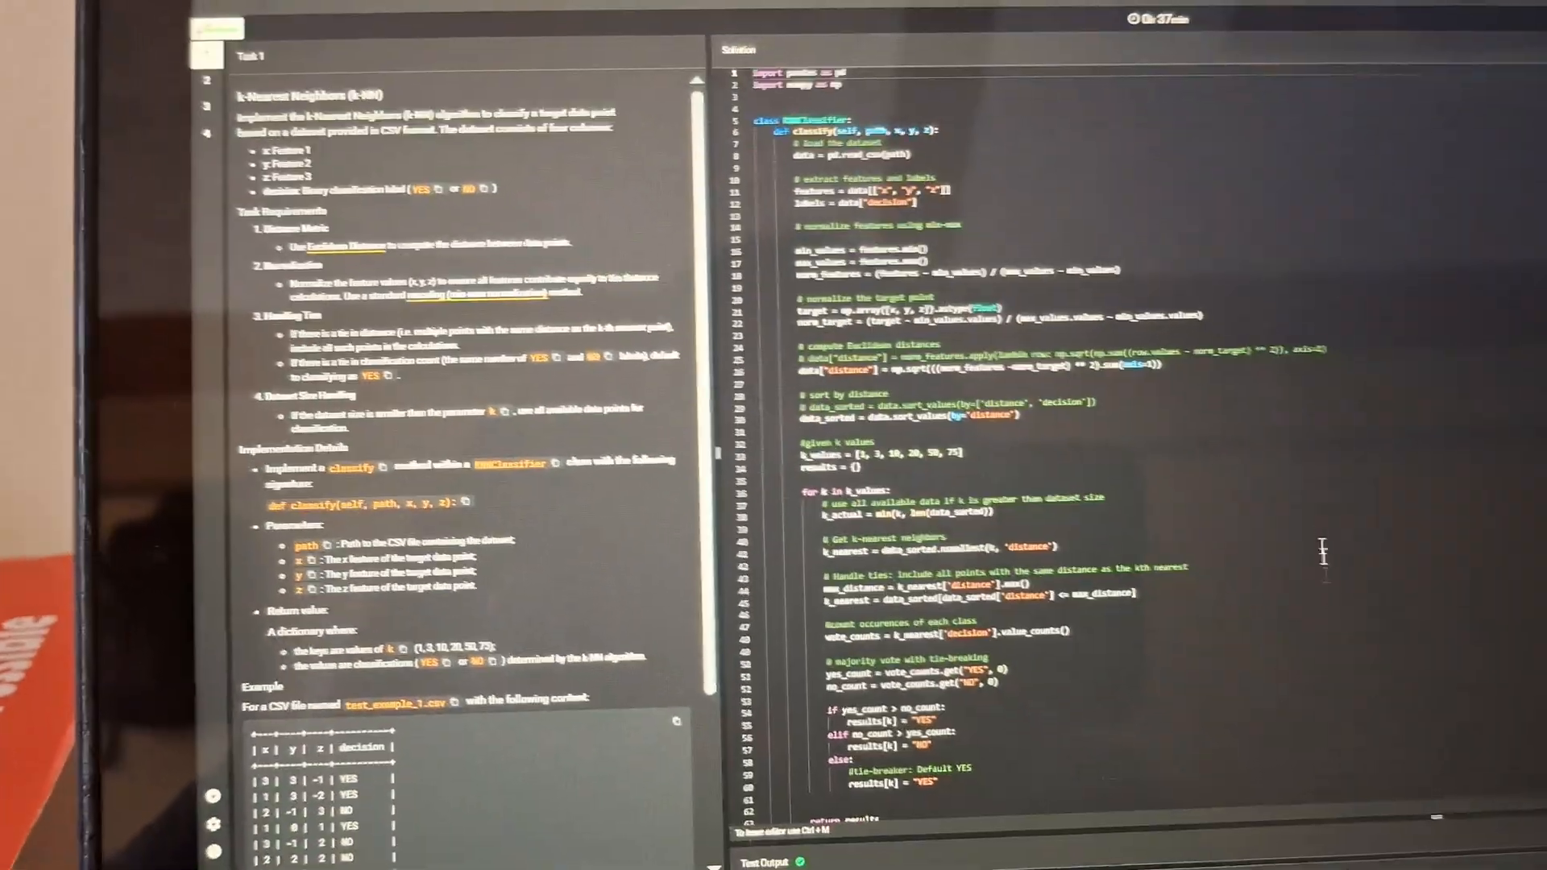
pyautogui.scroll(-3)
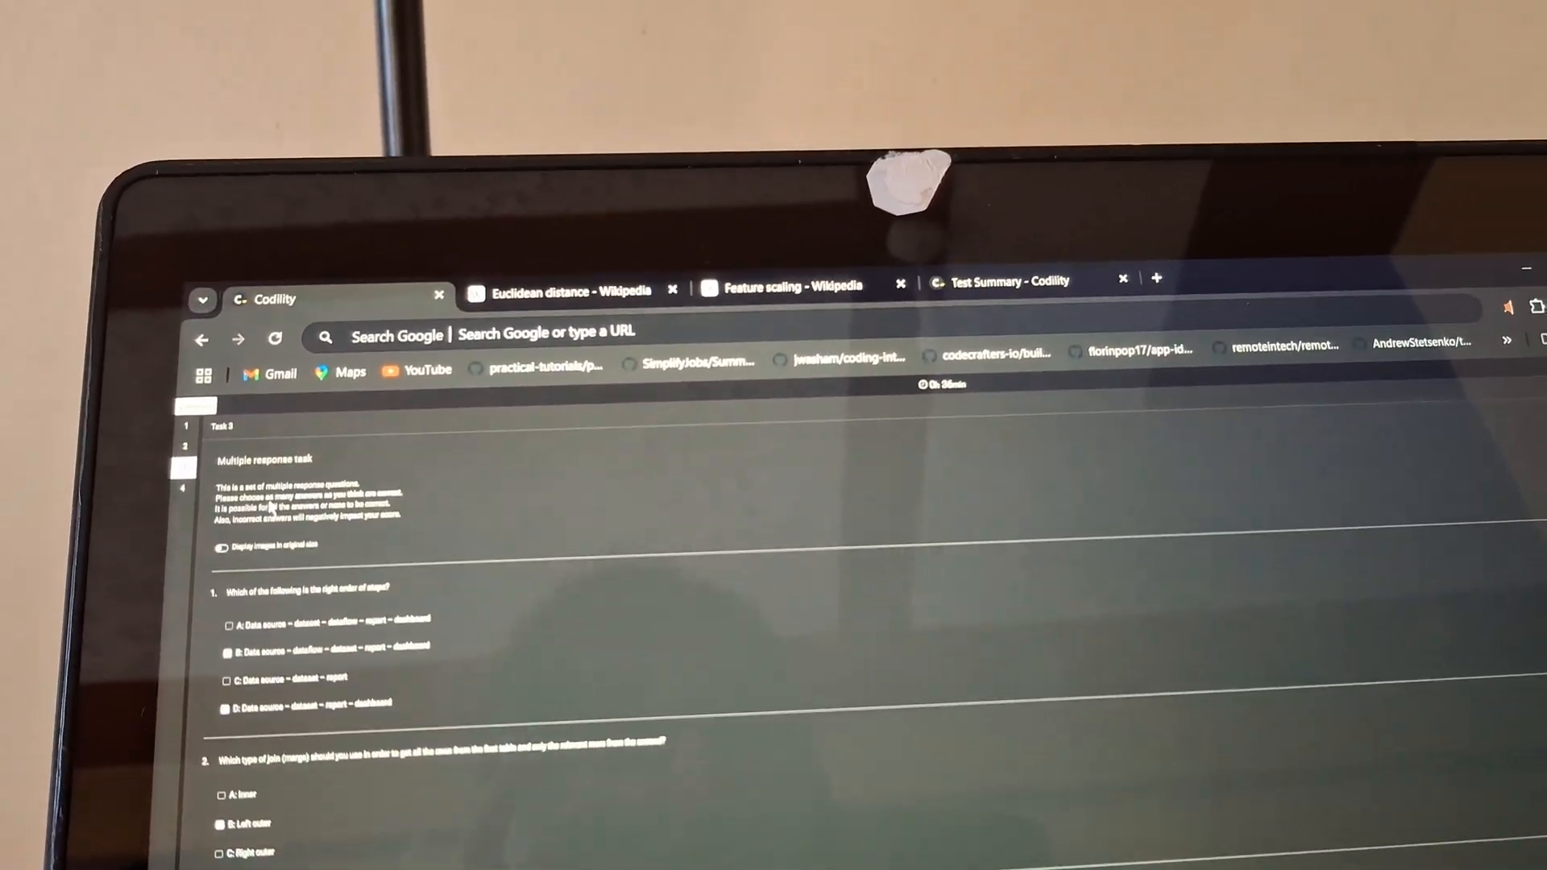
pyautogui.scroll(-3)
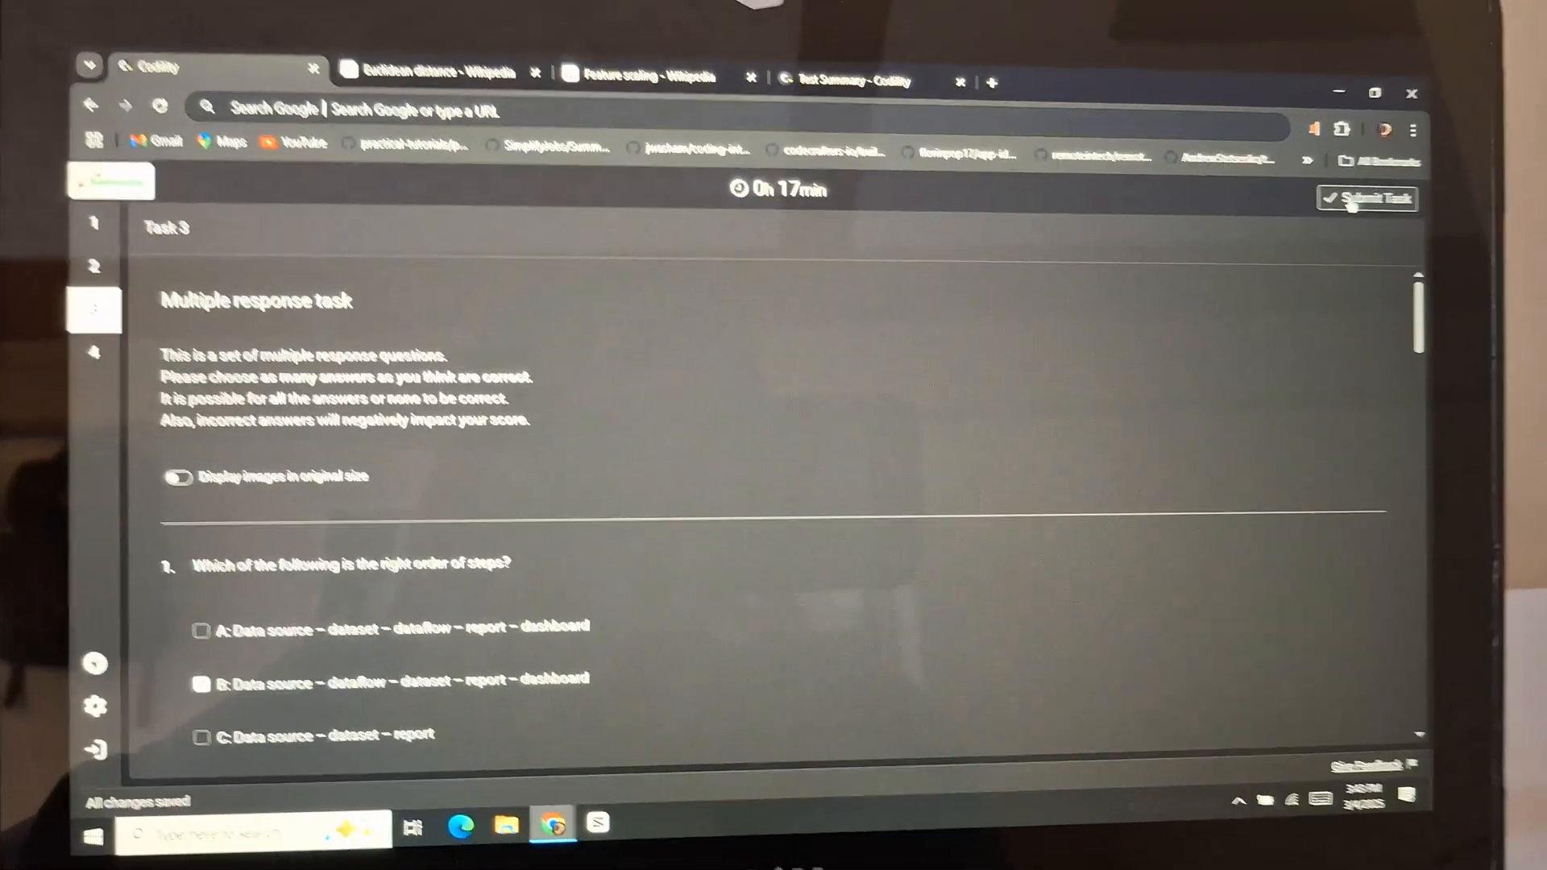
# Step: Submit and confirm the Task 3 answers, then submit the Task 1 Python solution
pyautogui.click(1368, 198)
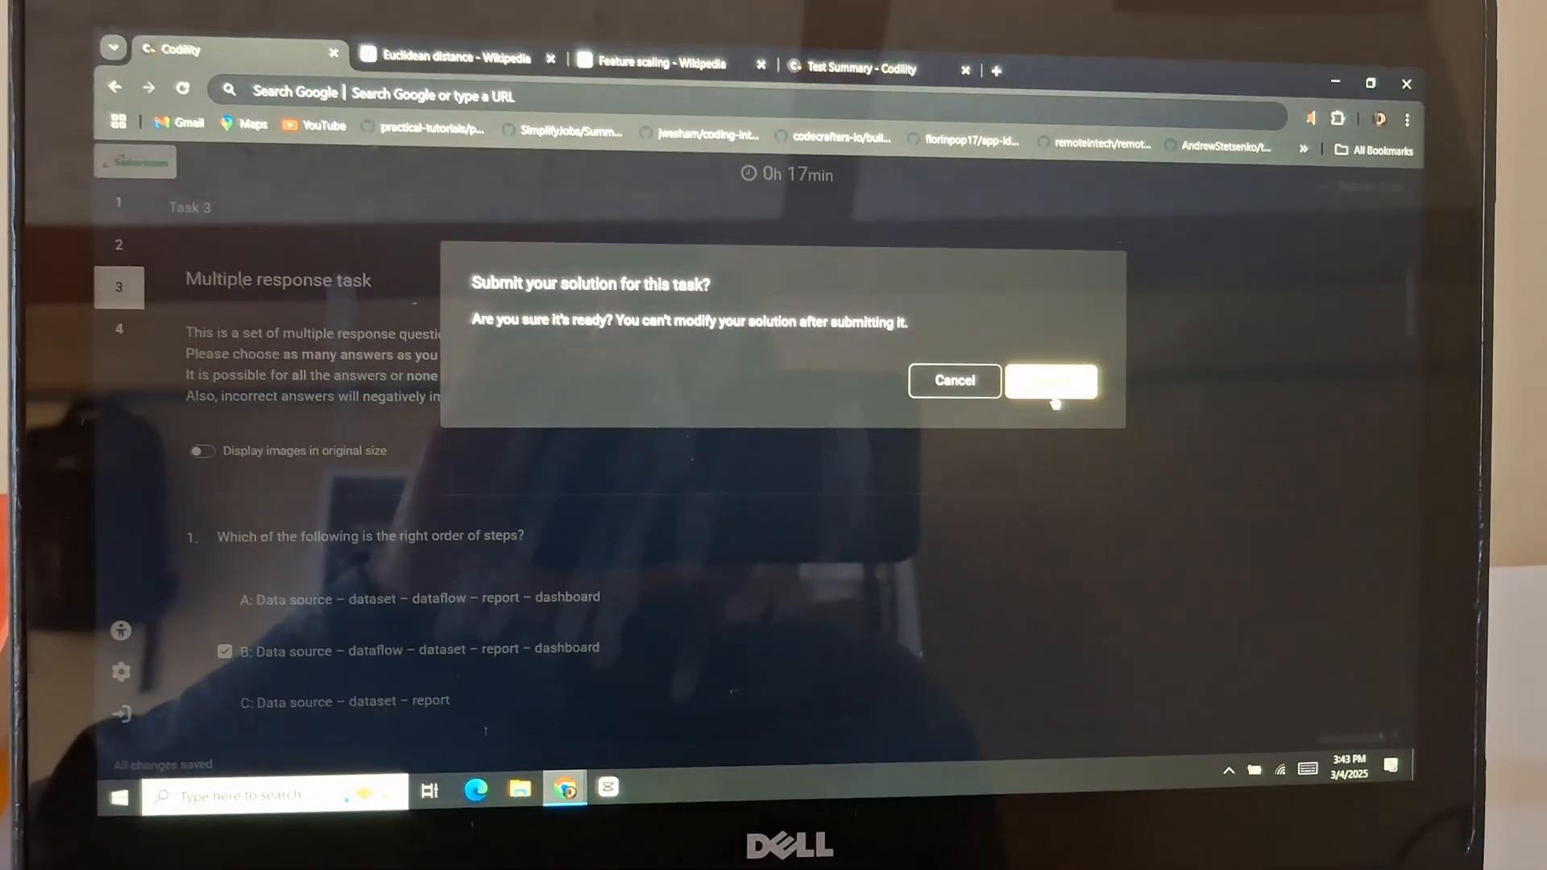
pyautogui.click(1052, 380)
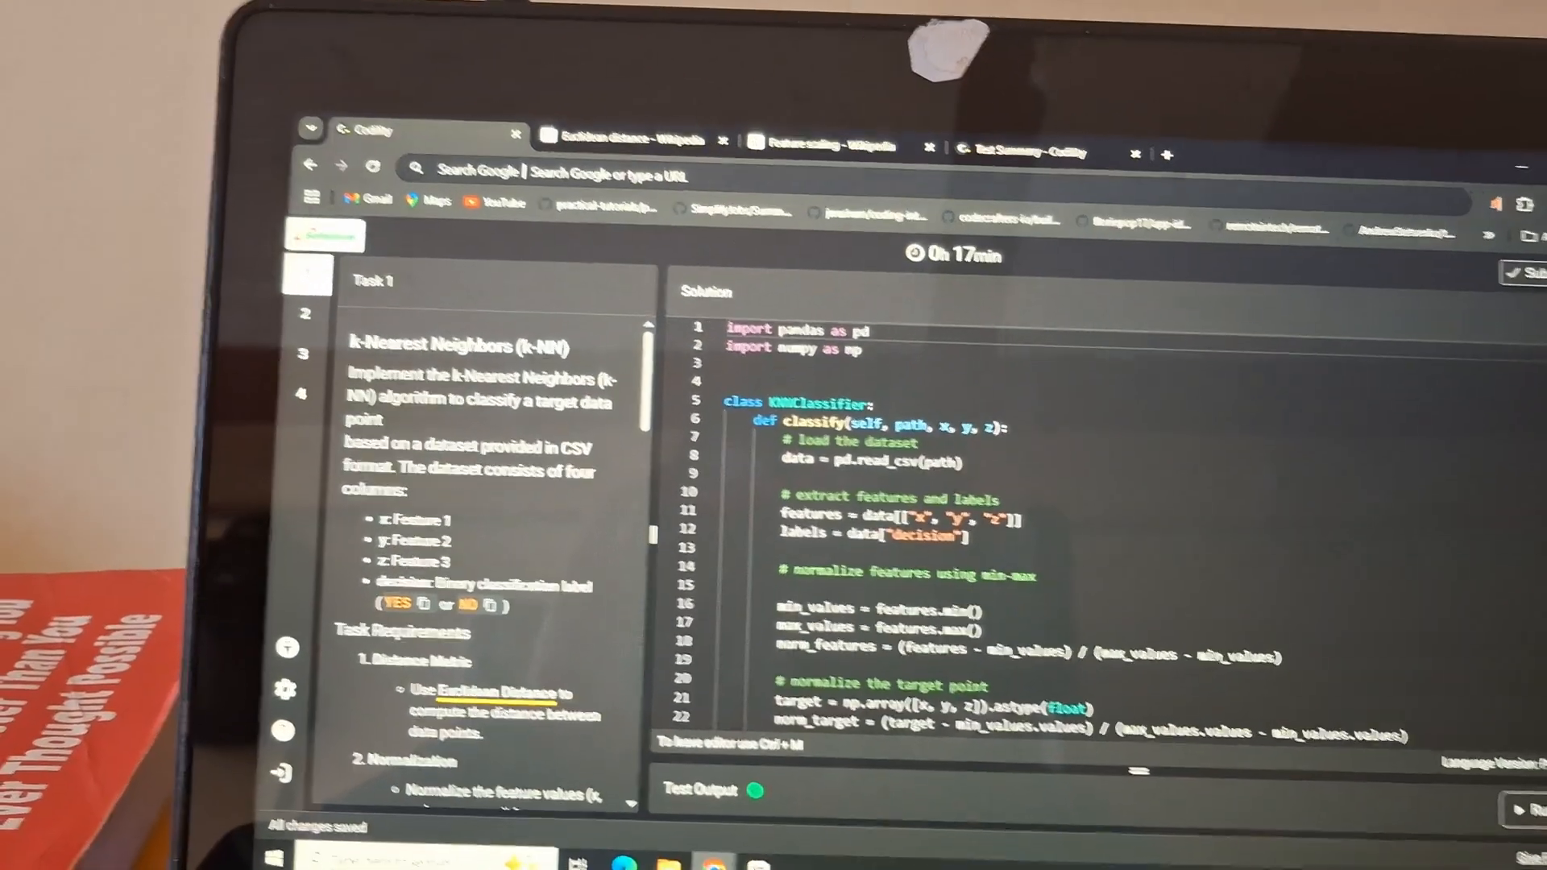
pyautogui.click(1519, 274)
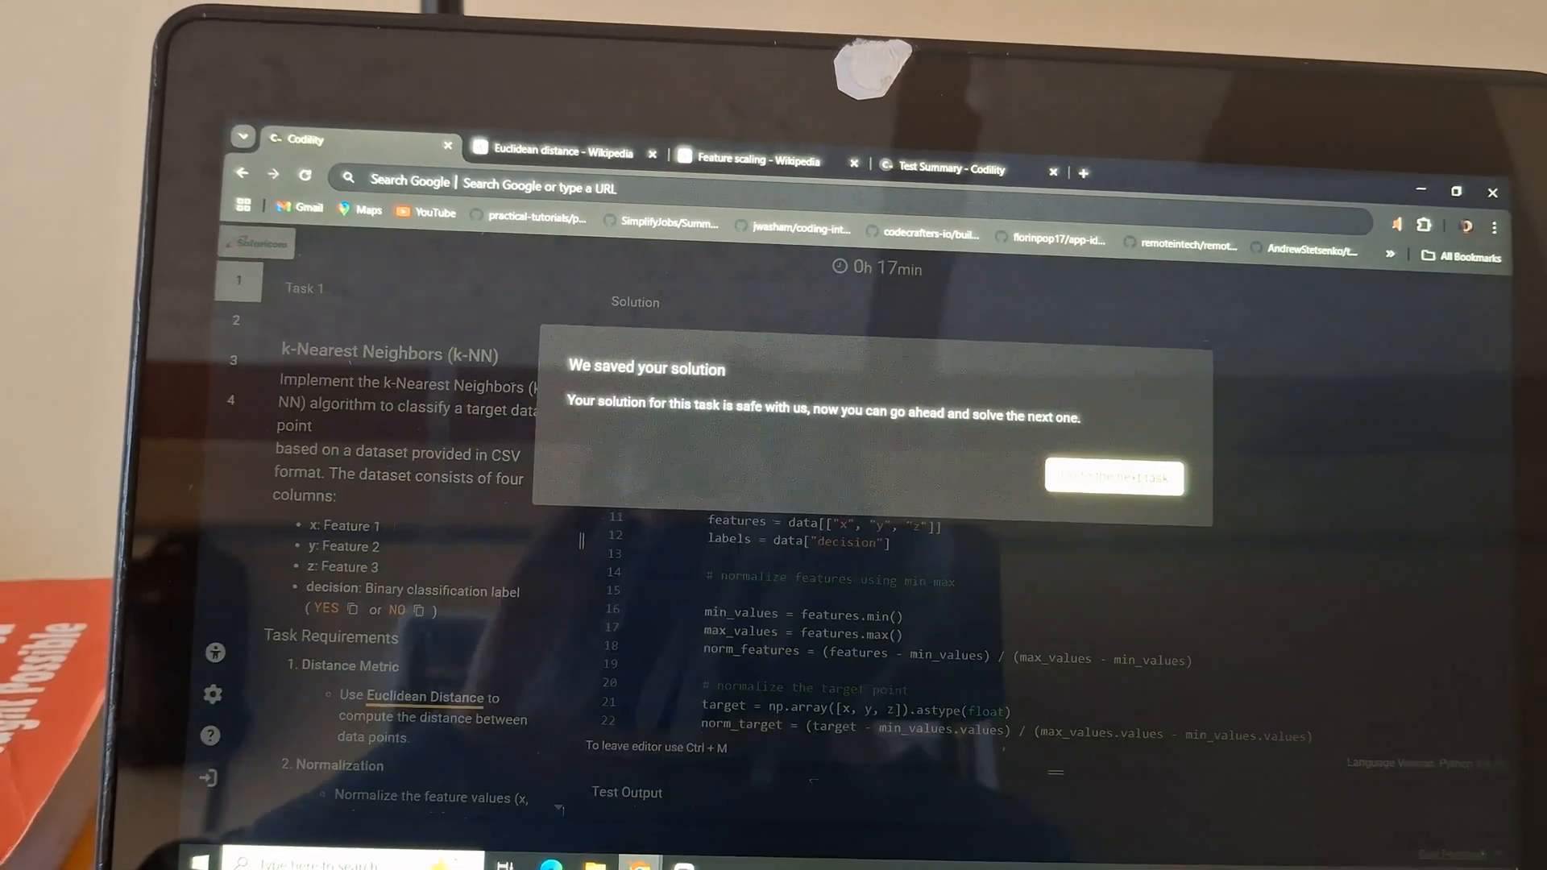
# Step: Submit the Task 2 Bash solution and confirm, ending the test
pyautogui.click(1113, 477)
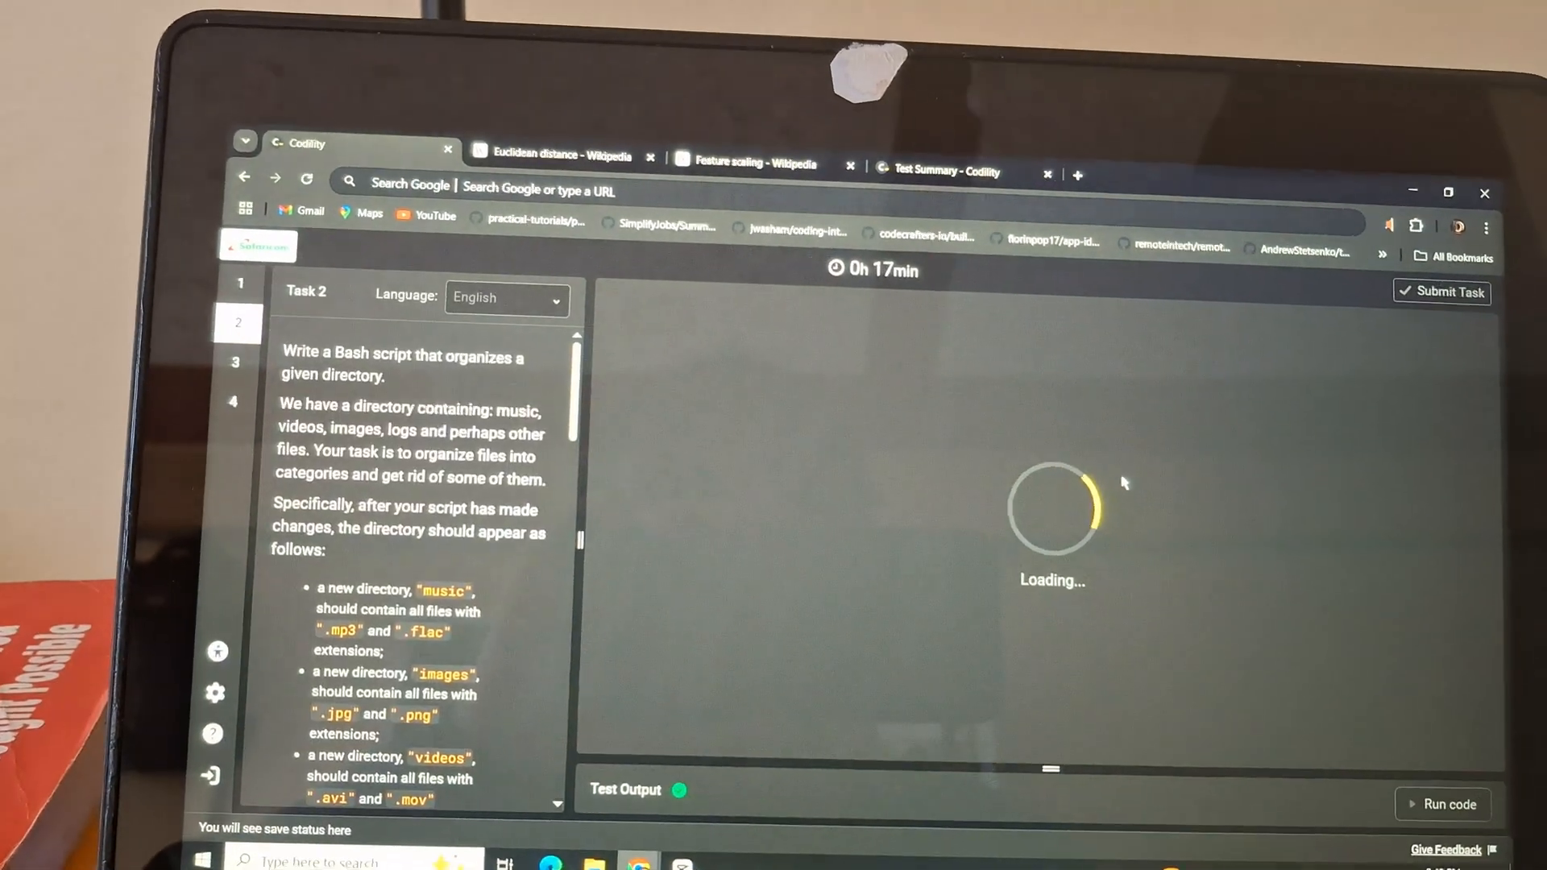
pyautogui.click(1441, 291)
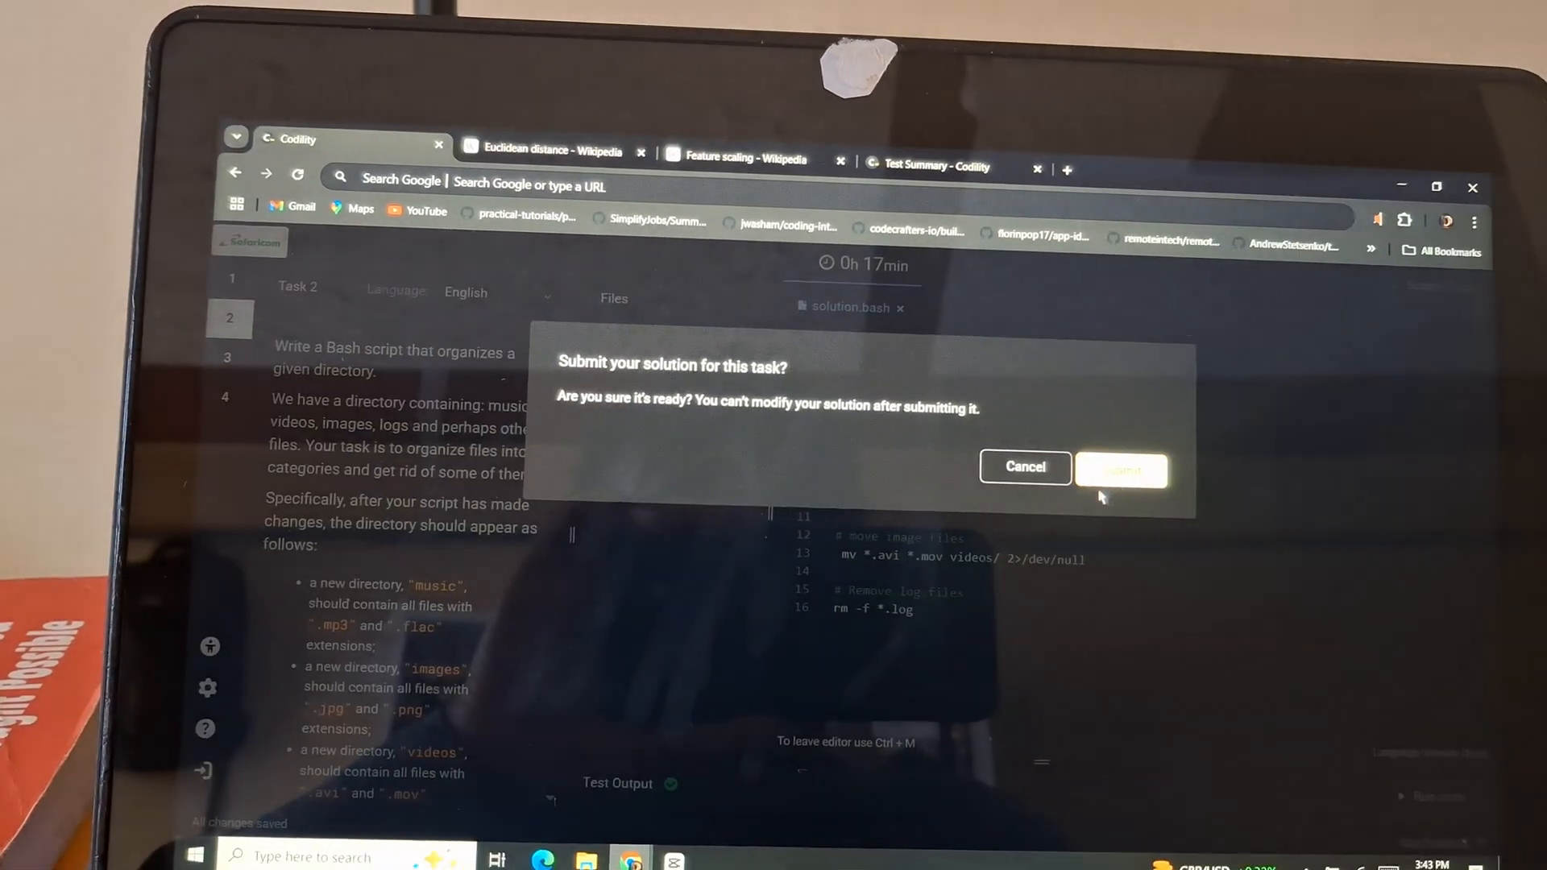
pyautogui.click(1122, 469)
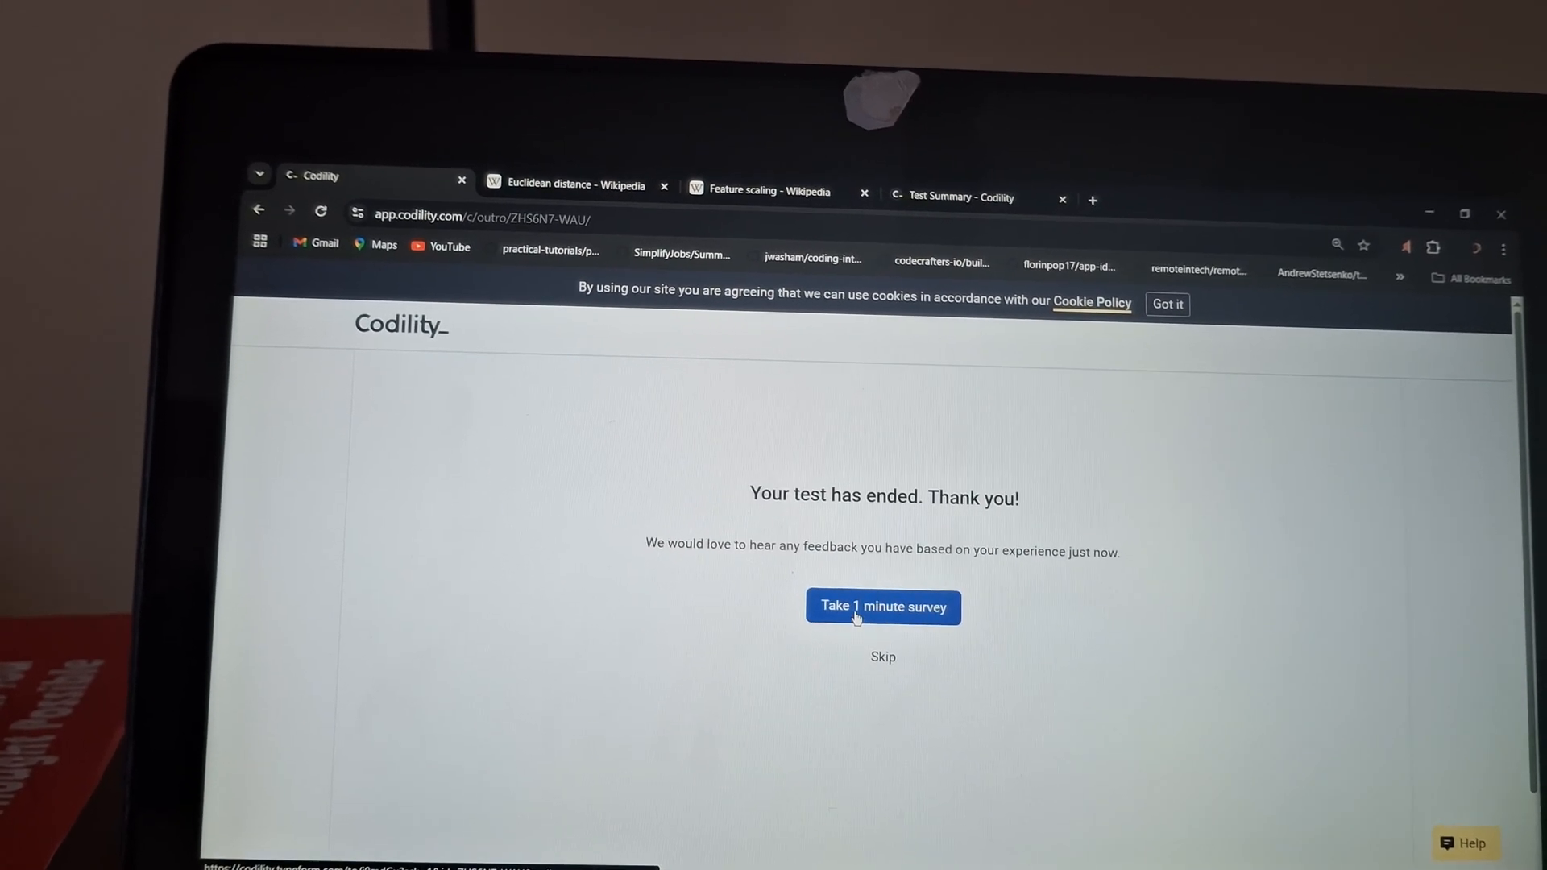
# Step: Answer the survey: strongly agree the assessment showed my skills, and rate the tasks
pyautogui.click(882, 607)
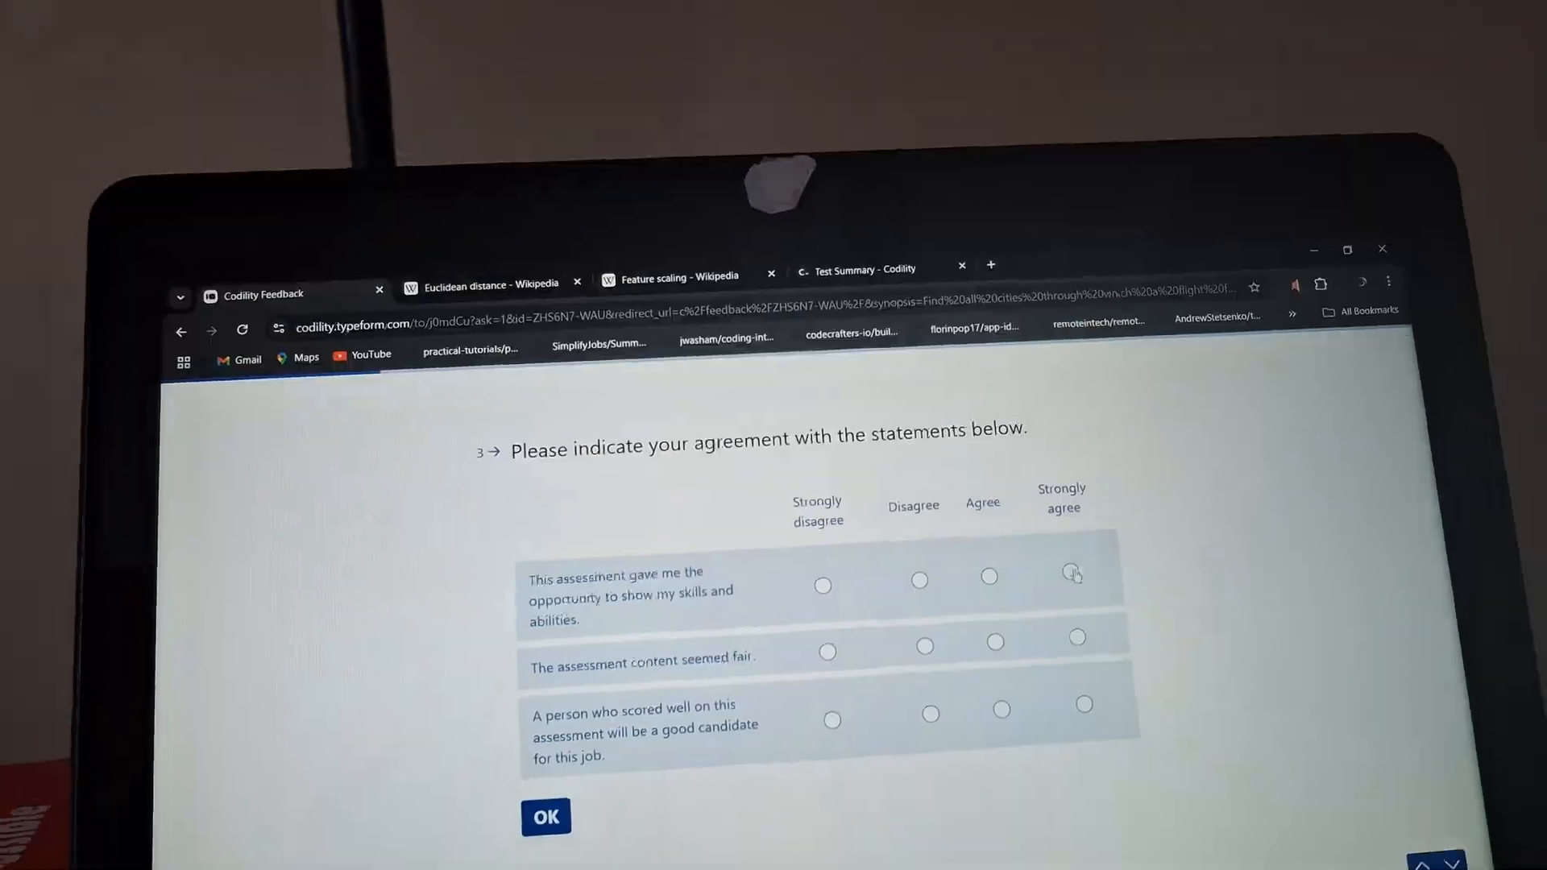
pyautogui.click(546, 817)
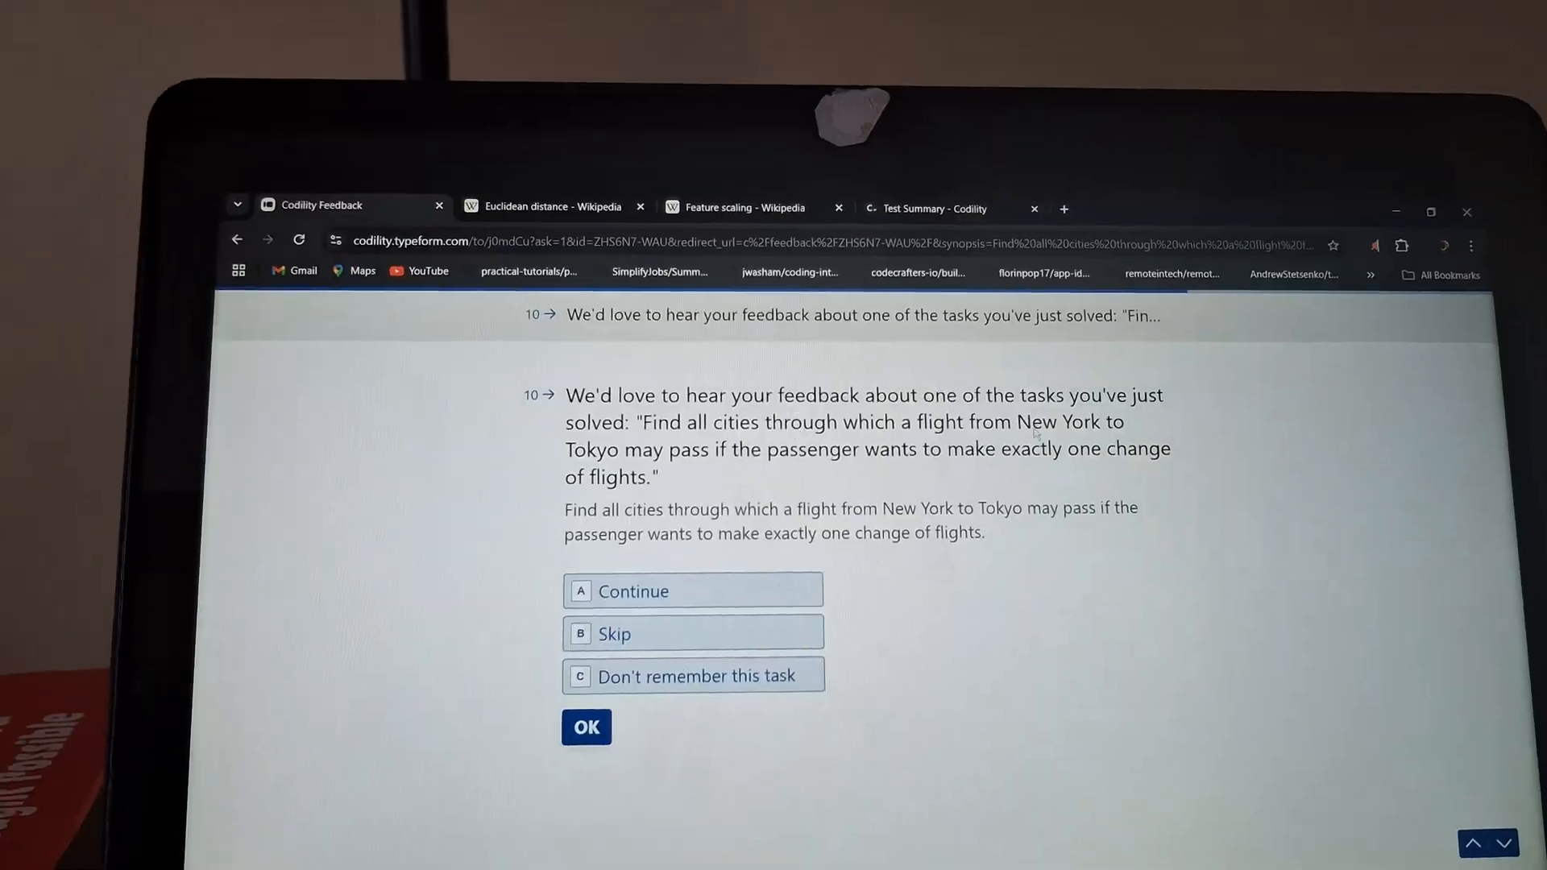
pyautogui.click(586, 726)
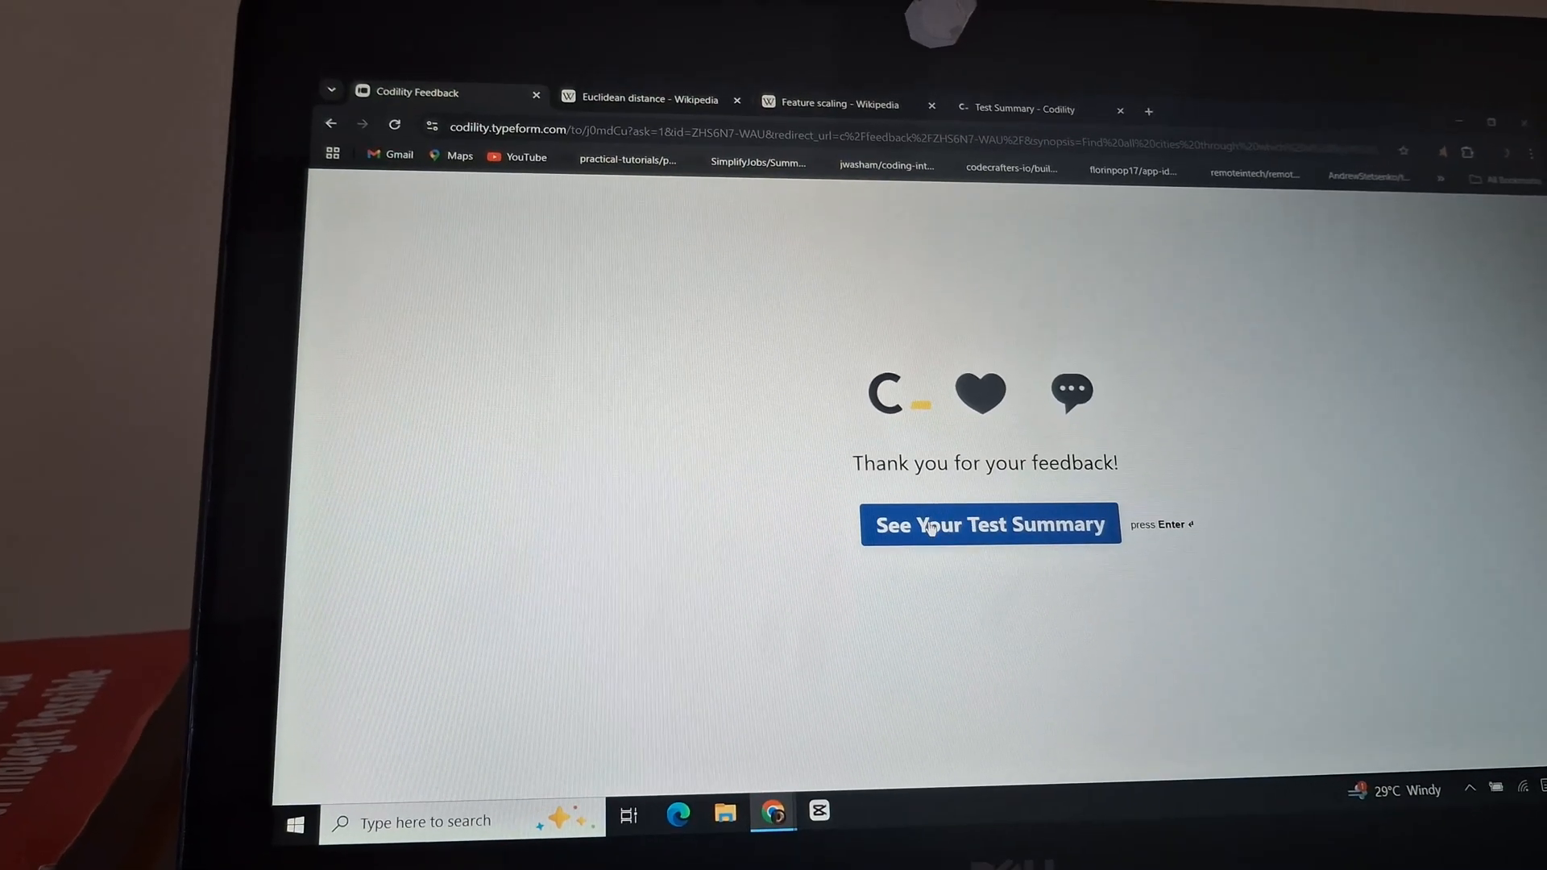
# Step: Go to the test summary showing a 99% total score
pyautogui.click(989, 524)
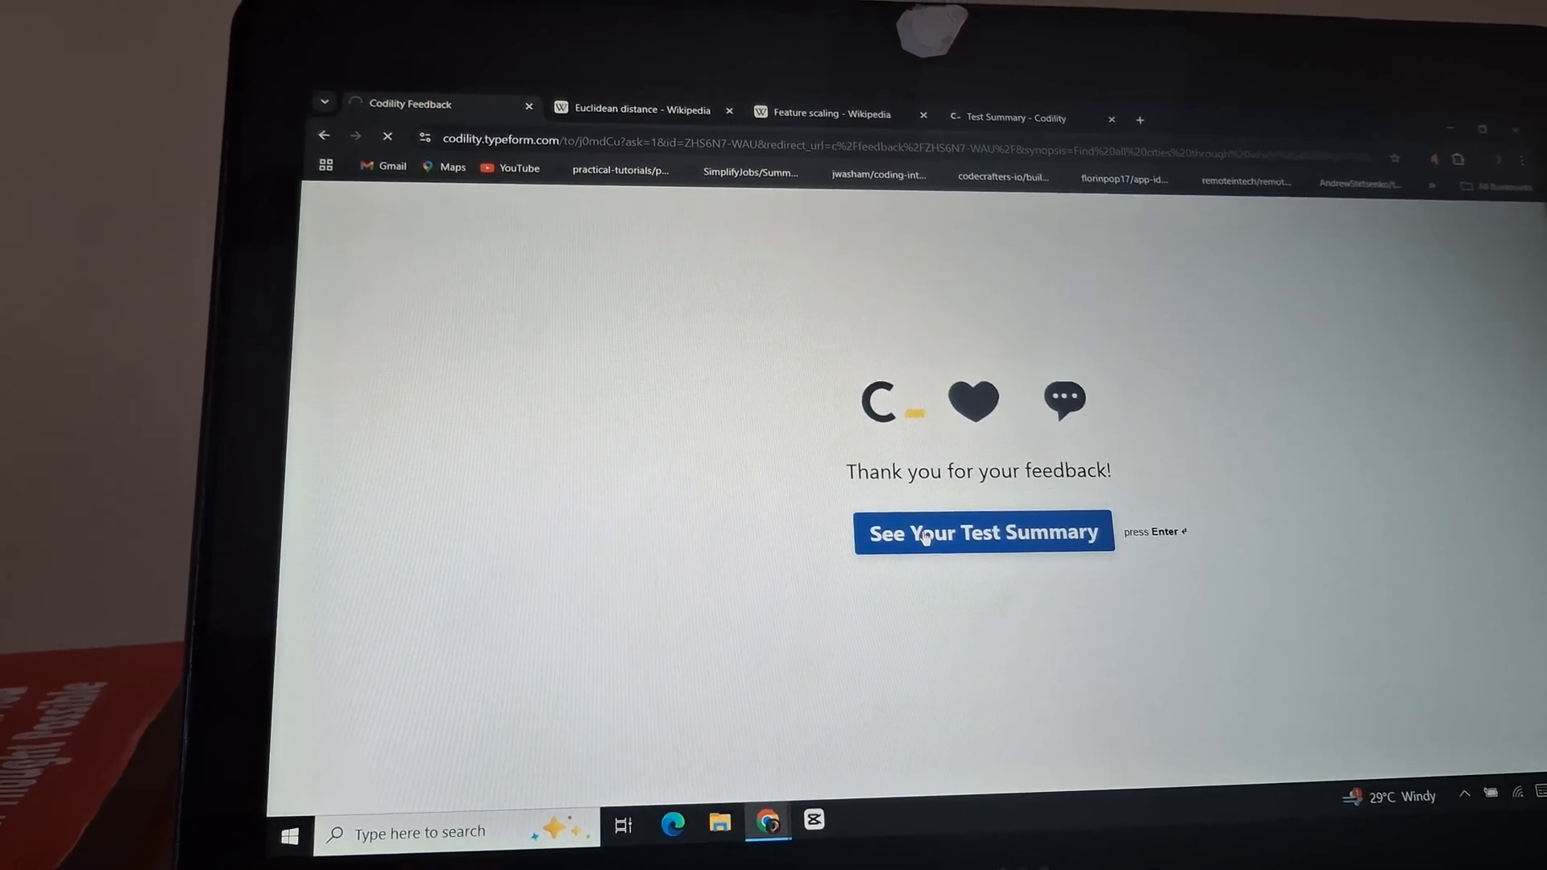
pyautogui.click(982, 533)
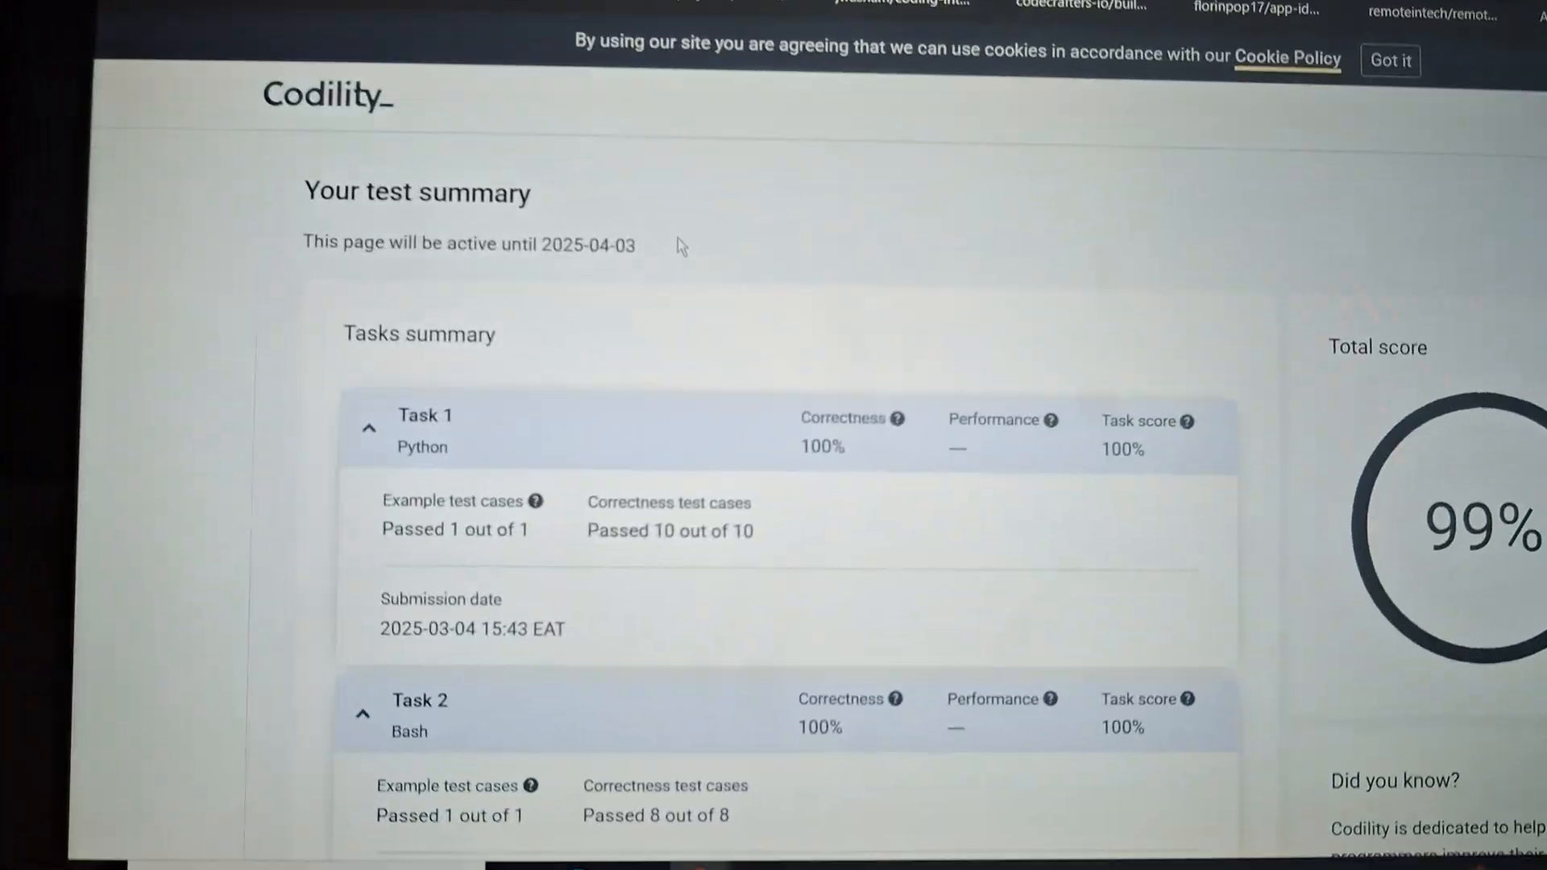
# Step: Collapse the task details so Tasks 1, 2, 4 at 100% and Task 3 at 95% list beside 99%
pyautogui.scroll(-3)
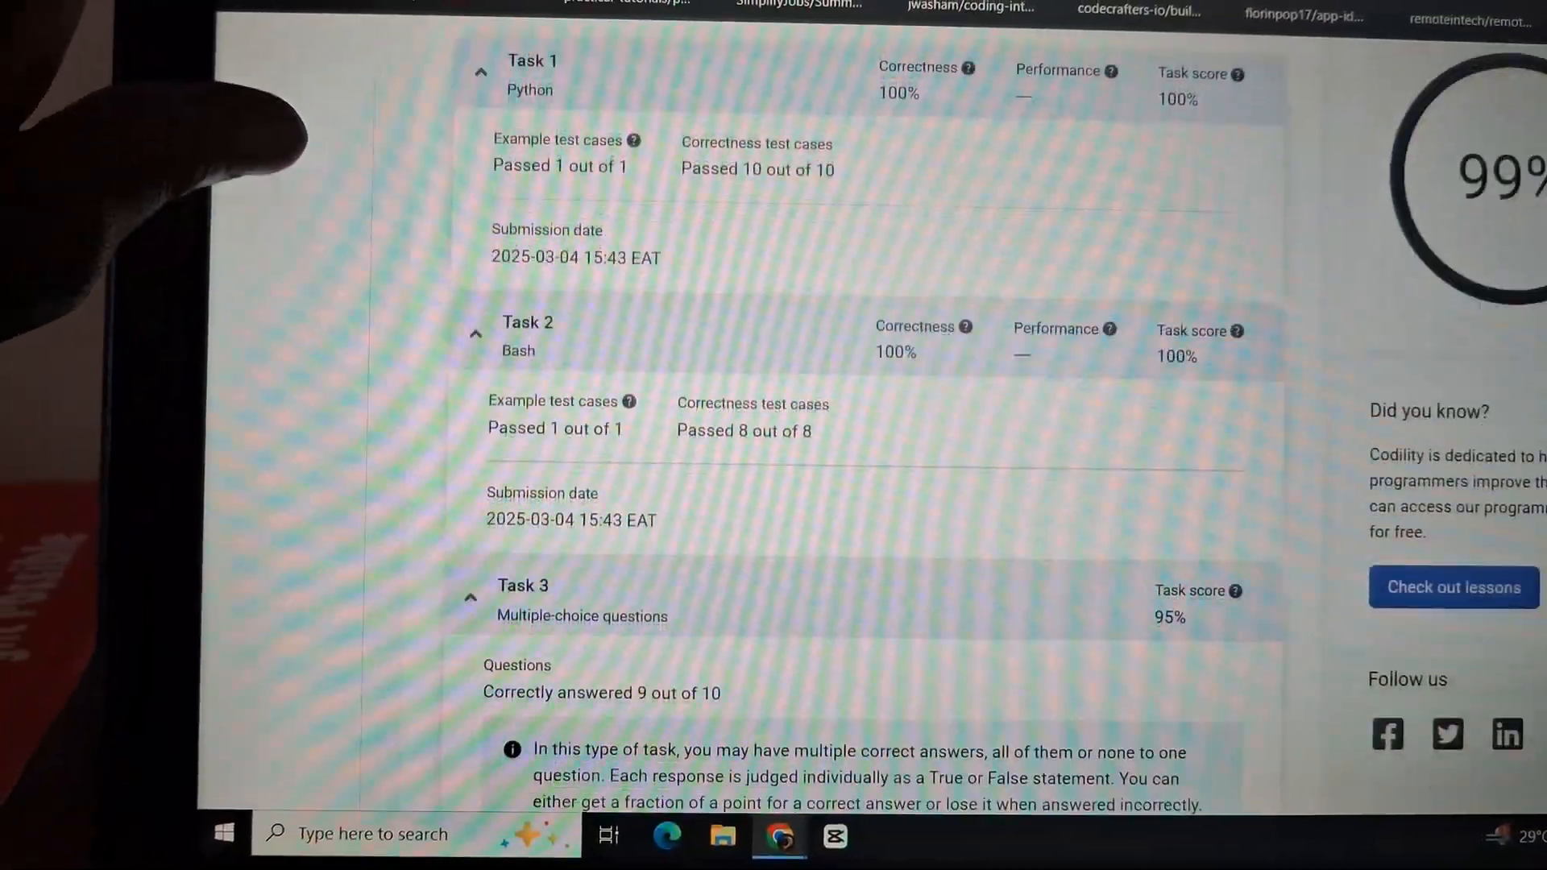
pyautogui.scroll(-3)
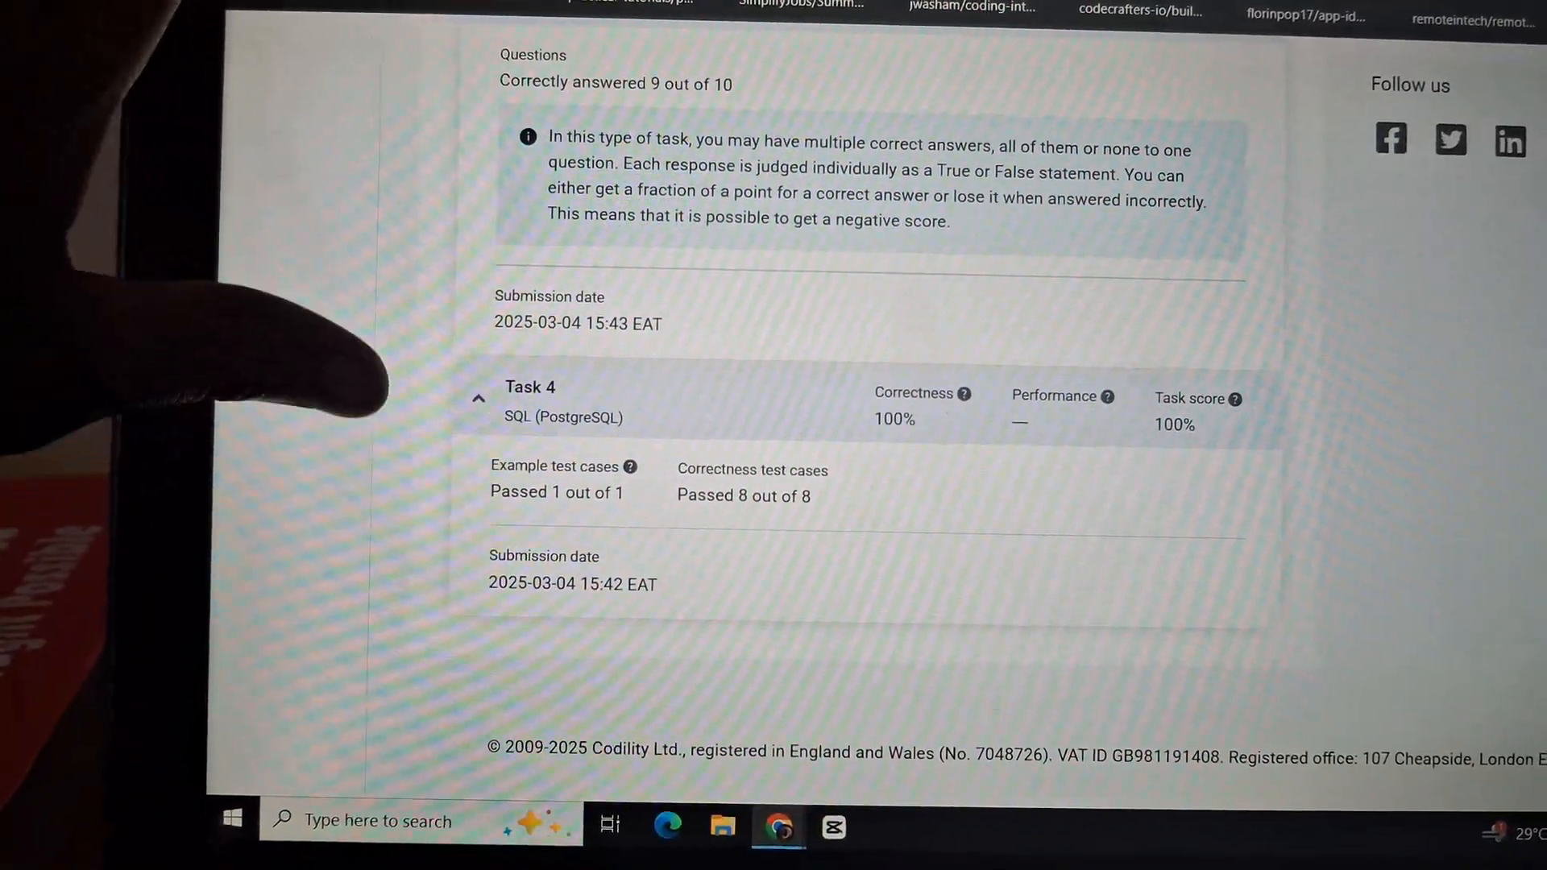
pyautogui.scroll(3)
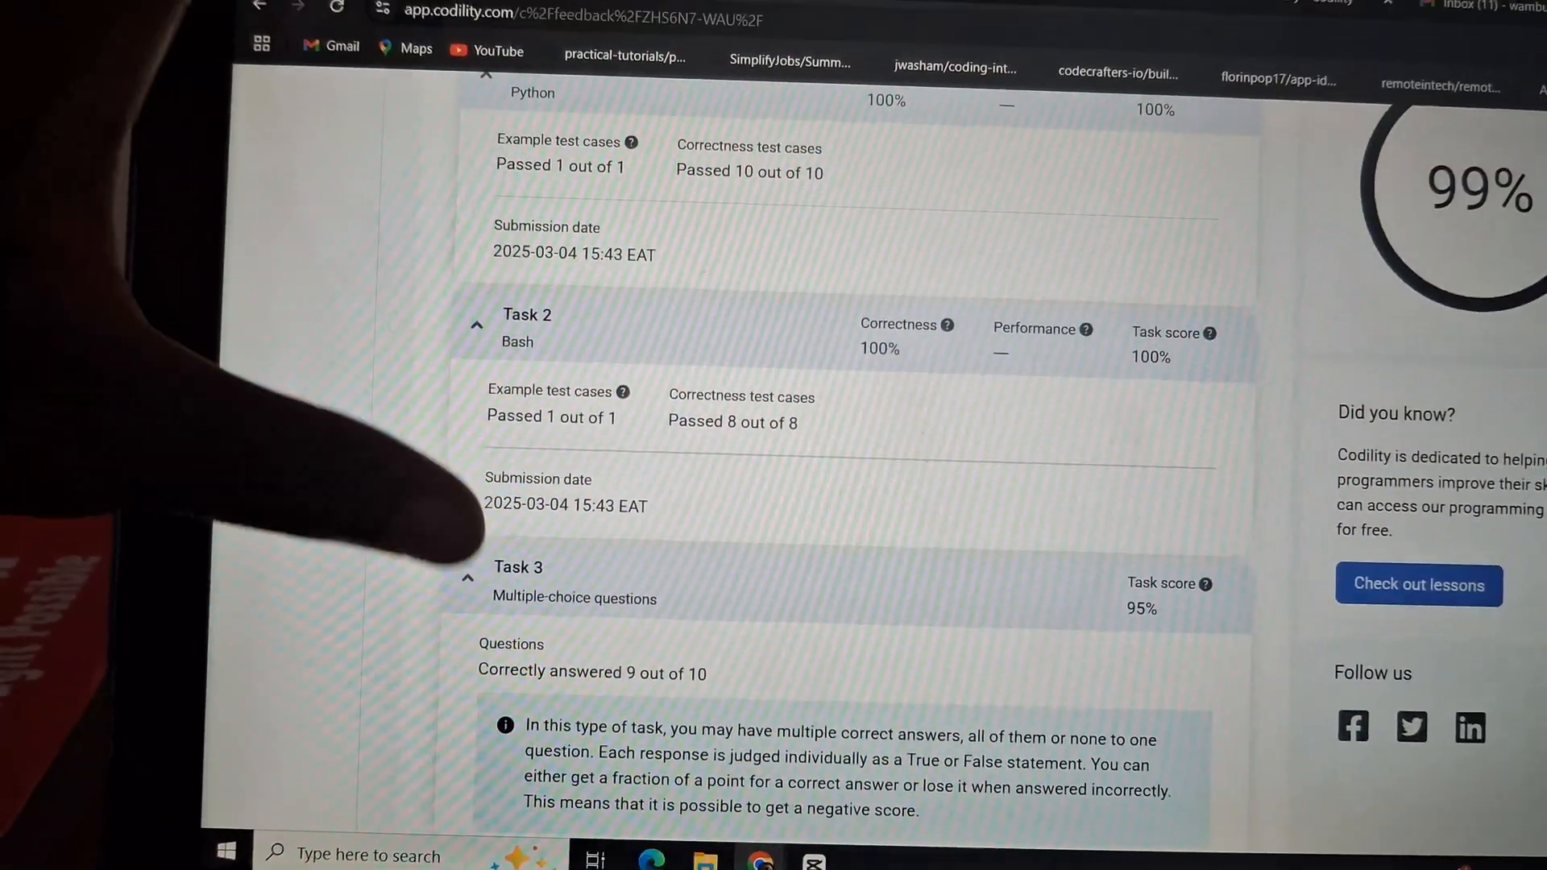
pyautogui.scroll(-3)
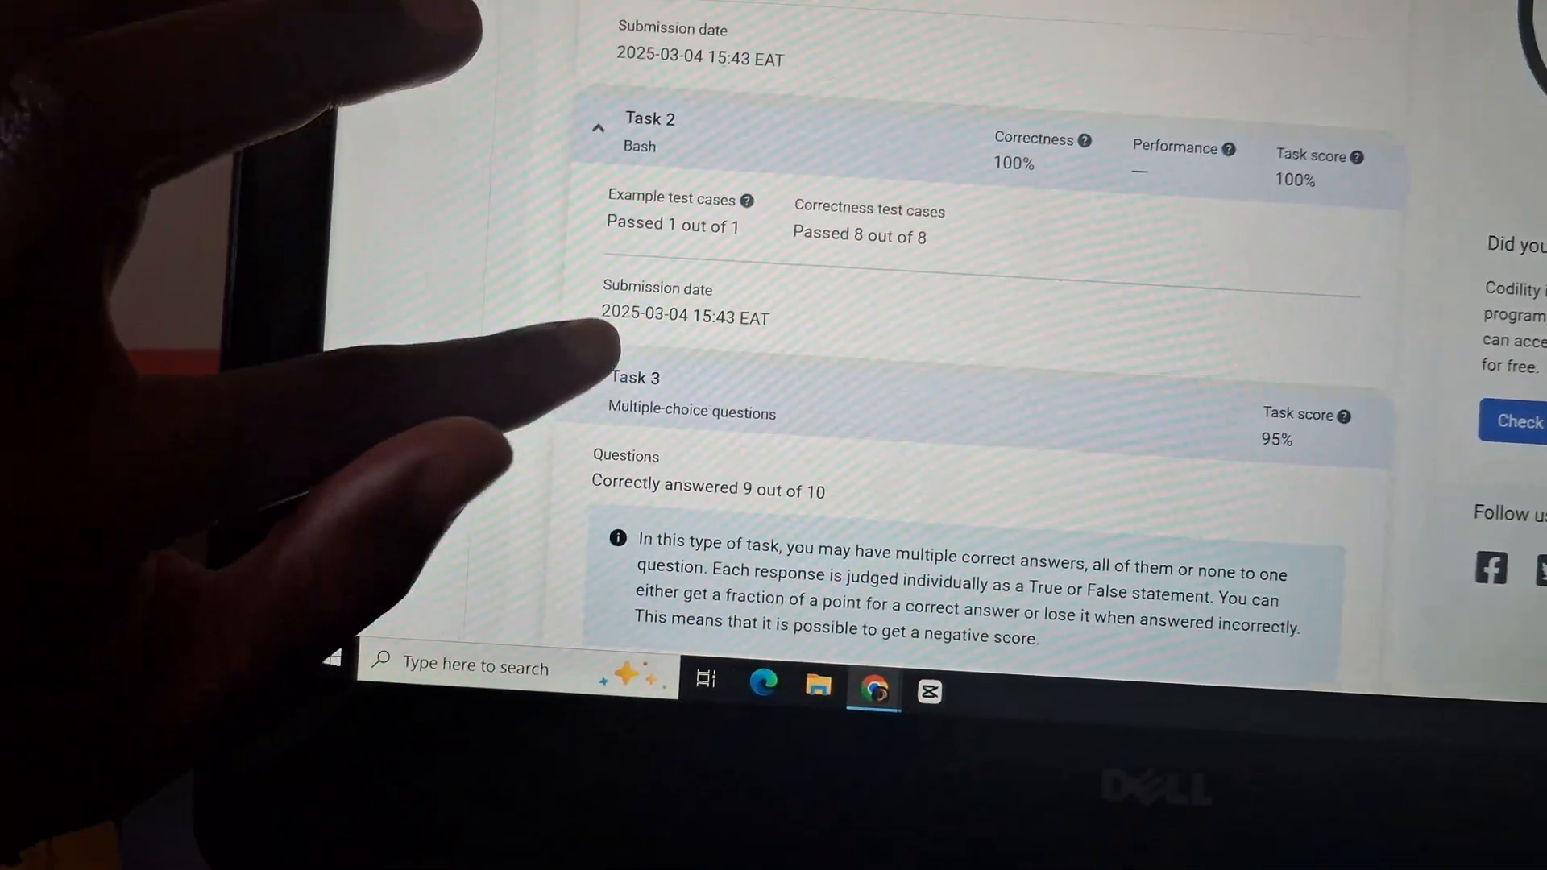
pyautogui.click(599, 127)
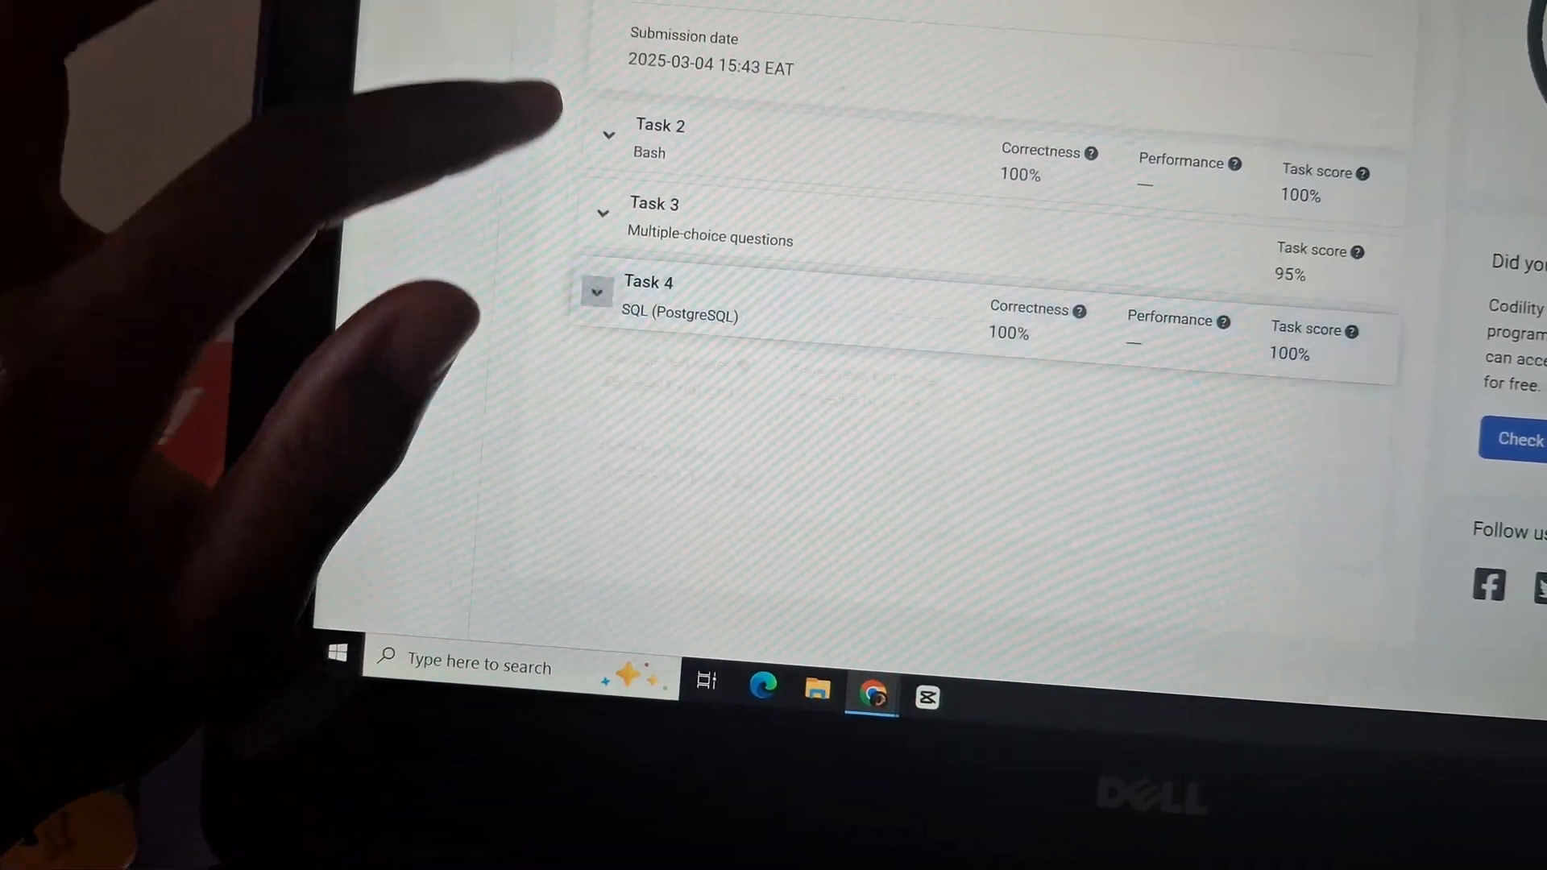
pyautogui.scroll(3)
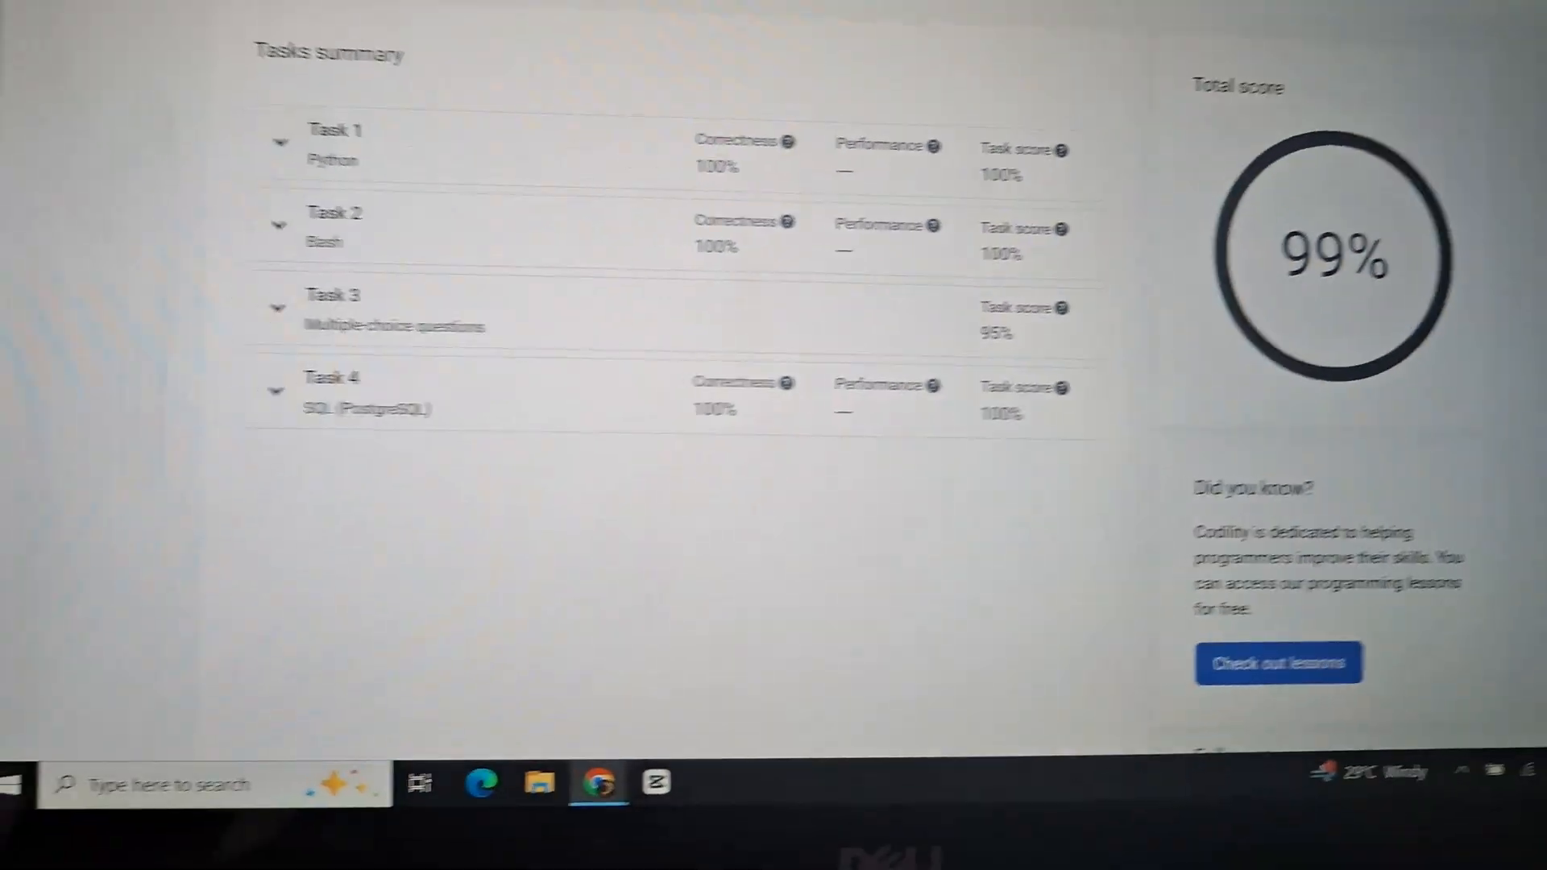
pyautogui.scroll(3)
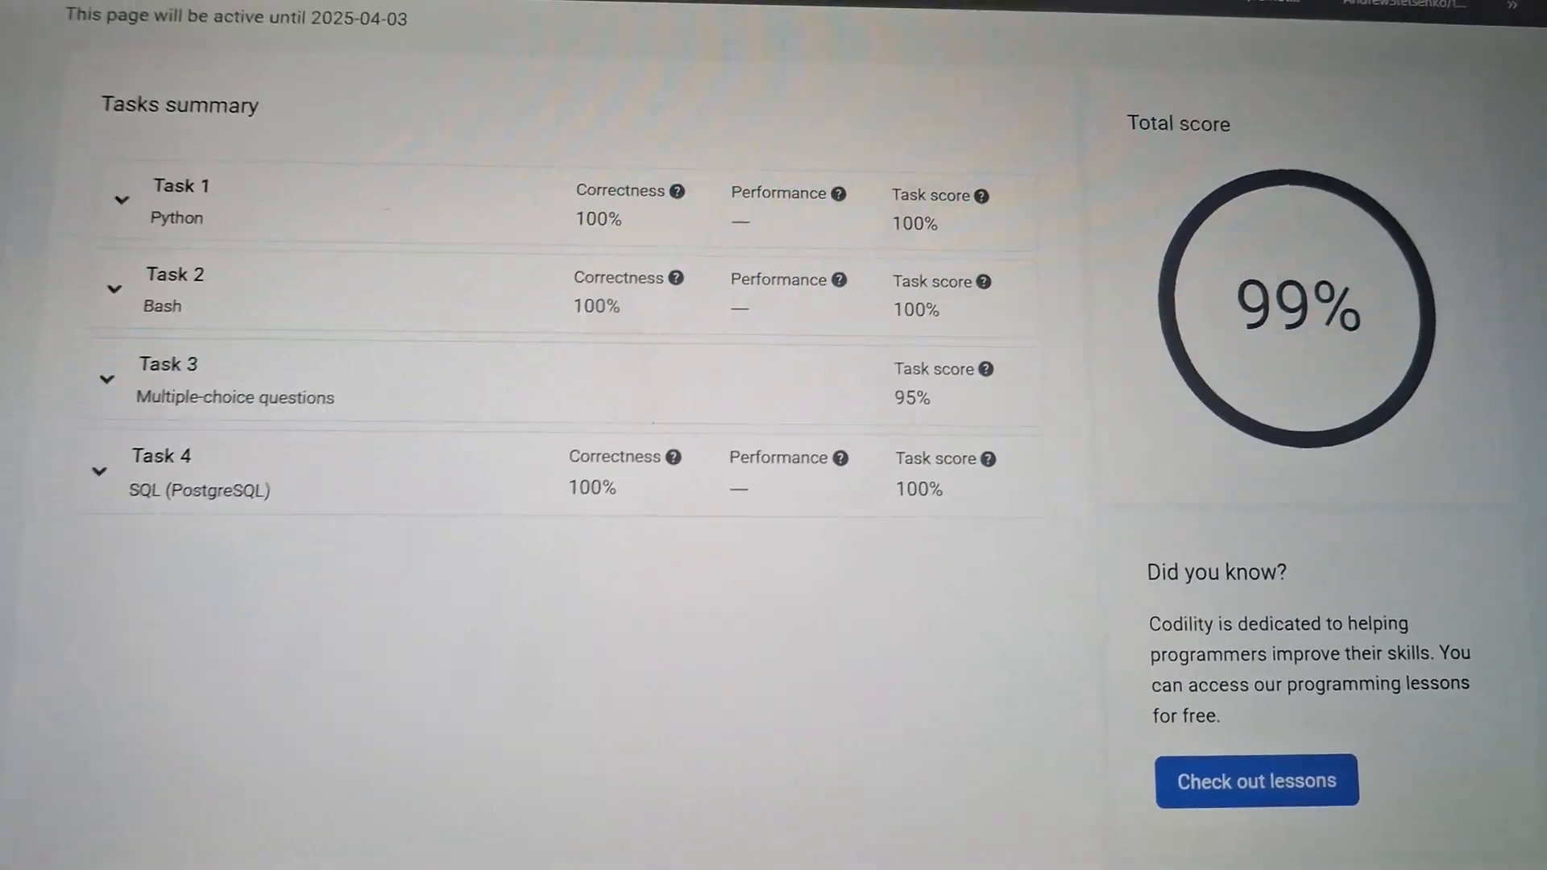
pyautogui.scroll(-3)
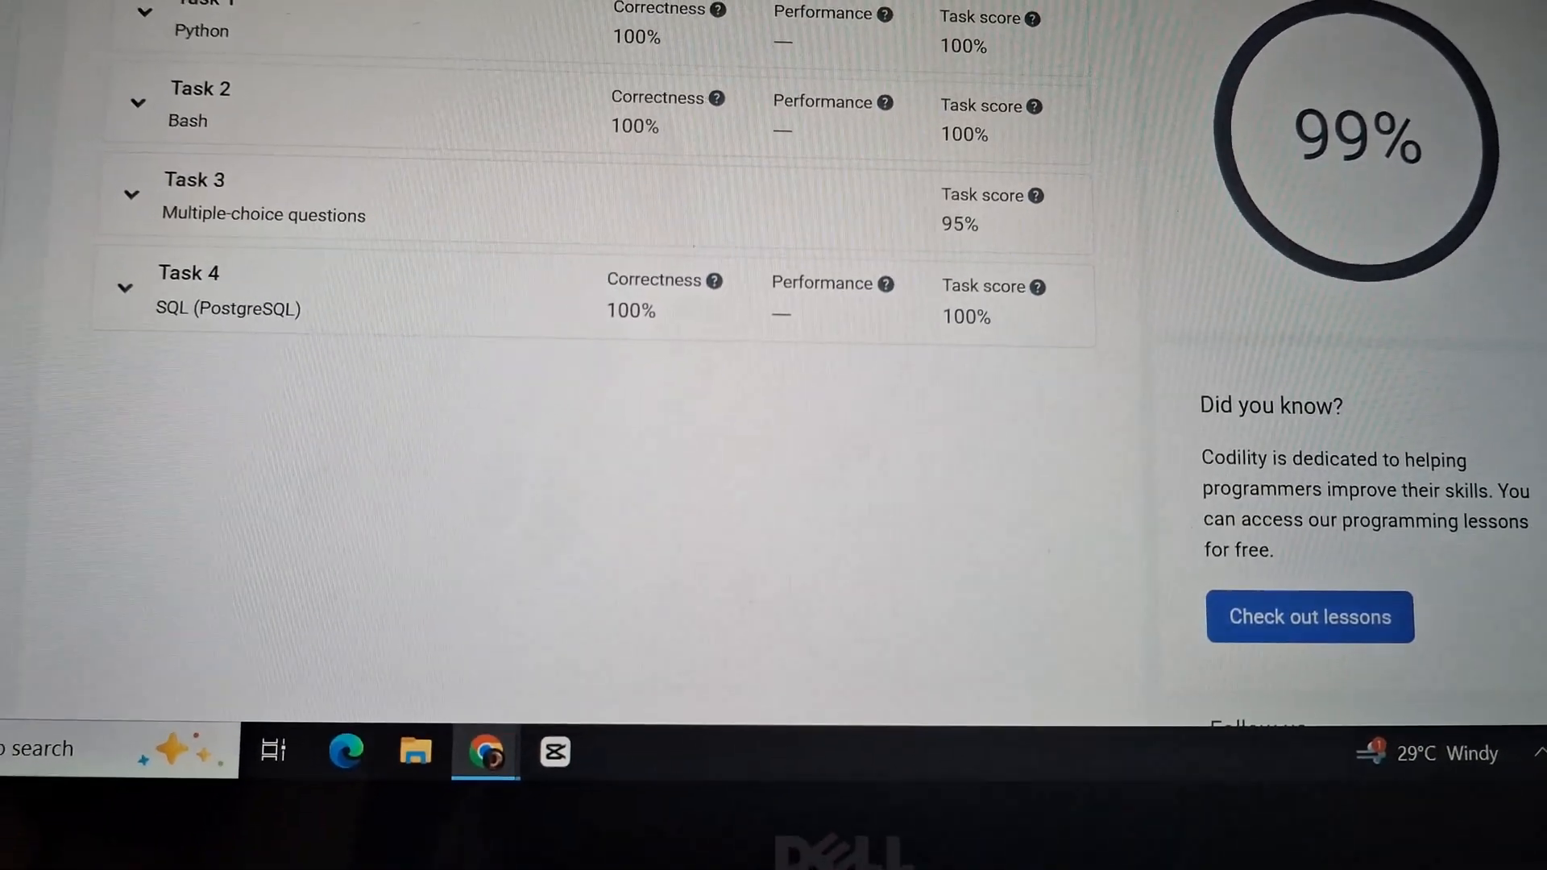